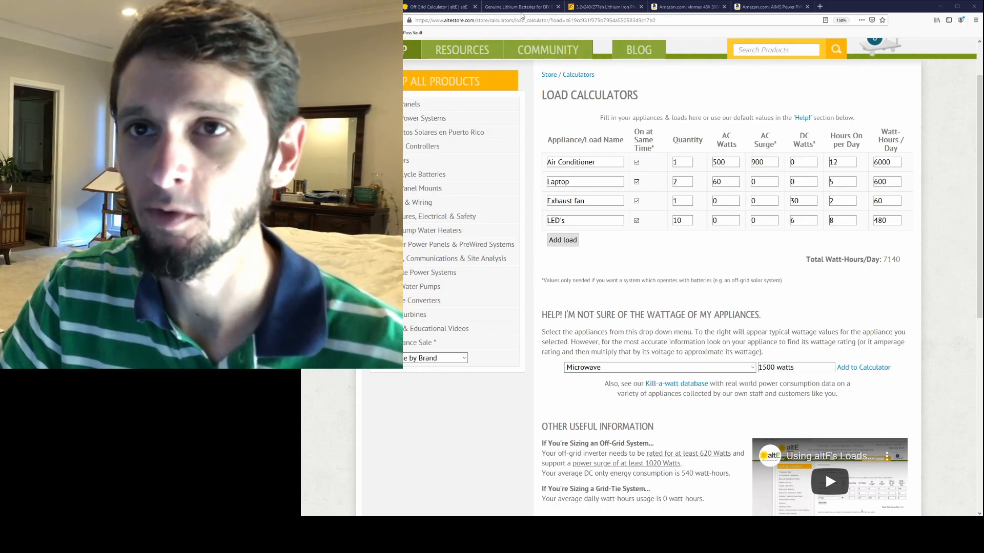
Pick Coffee Maker in the wattage helper list to see its typical 800 watts
click(681, 200)
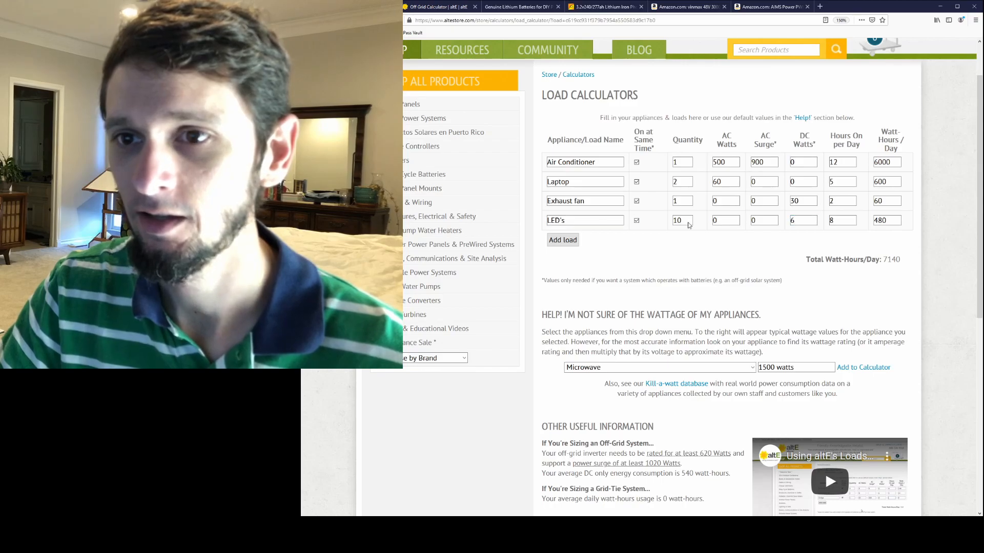
mouse_move(666, 242)
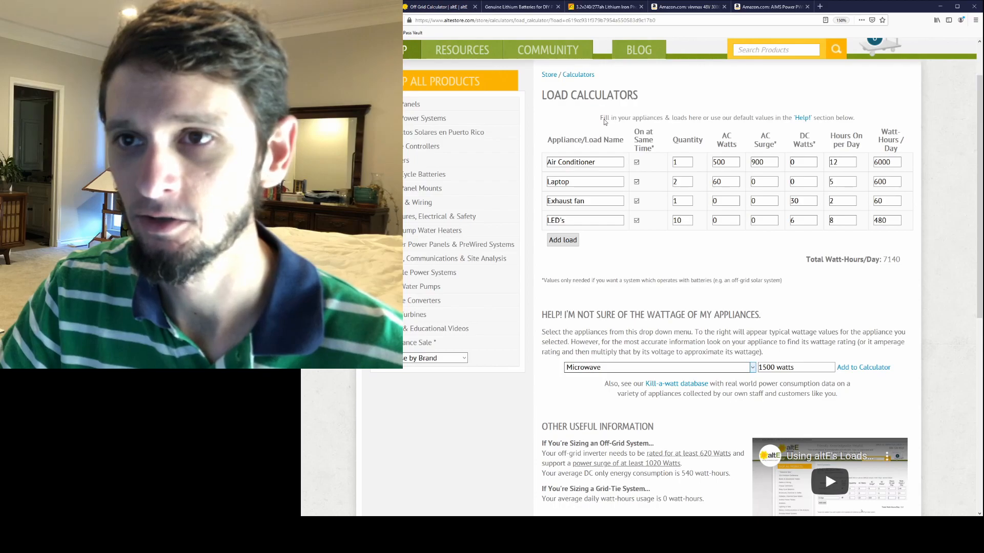
click(657, 367)
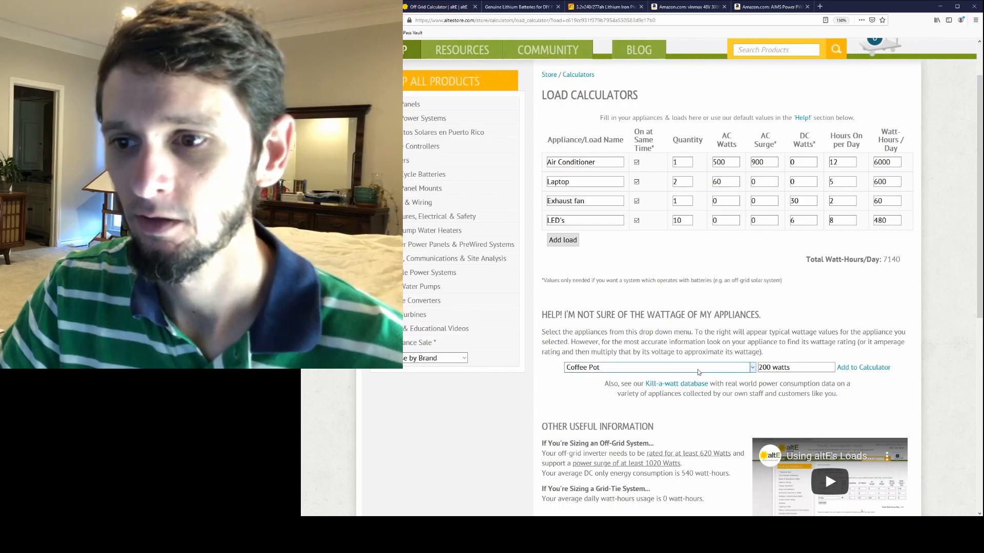
click(657, 367)
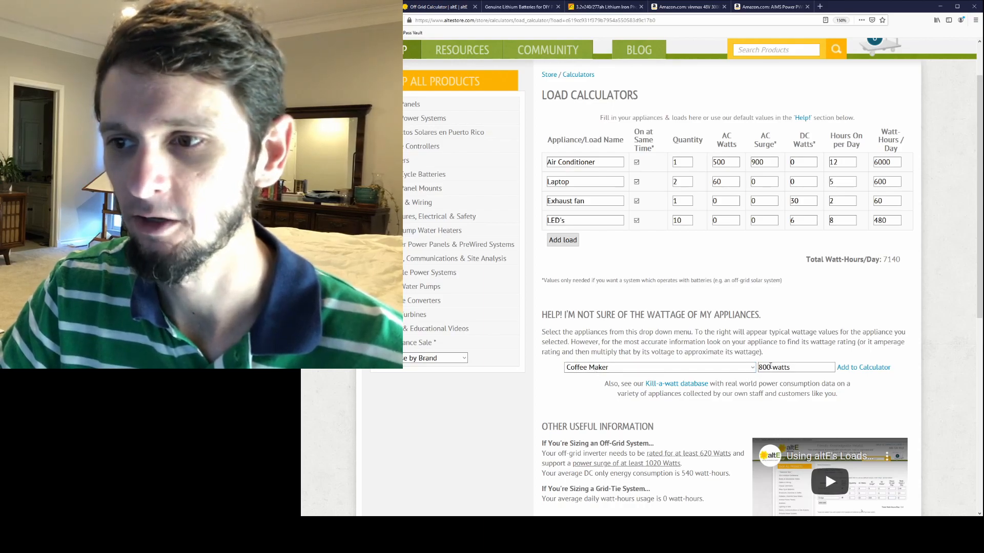
Add a Coffee Maker load: 1 unit, 800 W, 2 hours per day
click(562, 240)
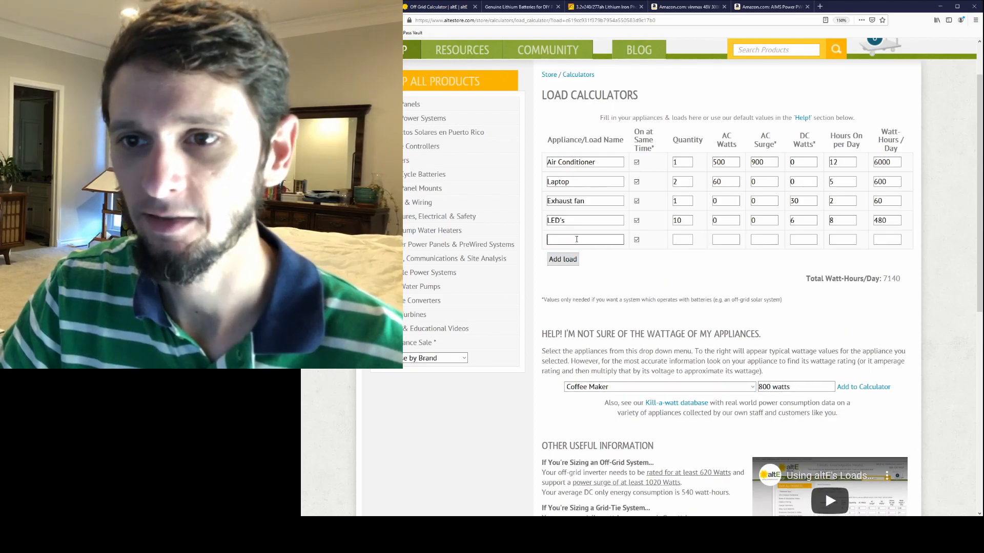
text(Coffee Maker)
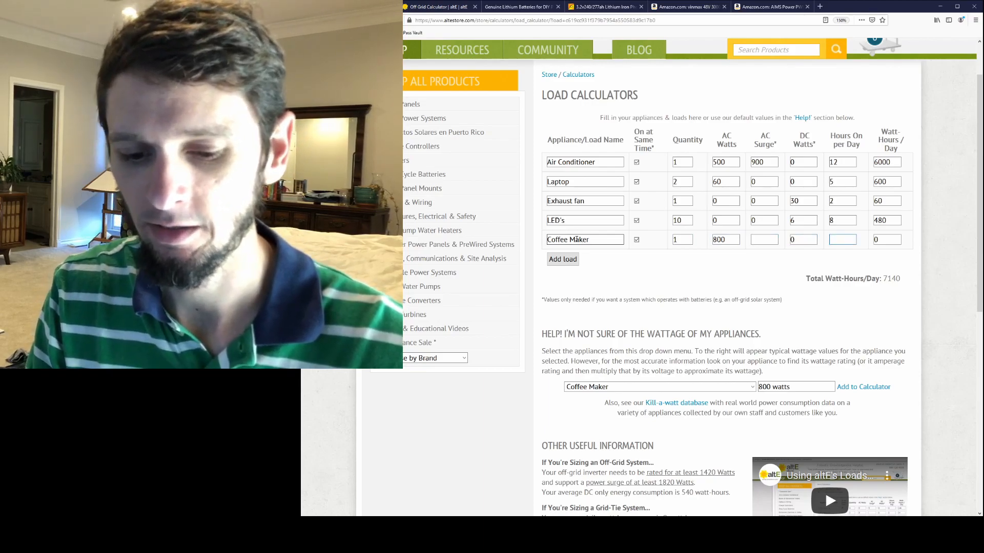
text(10)
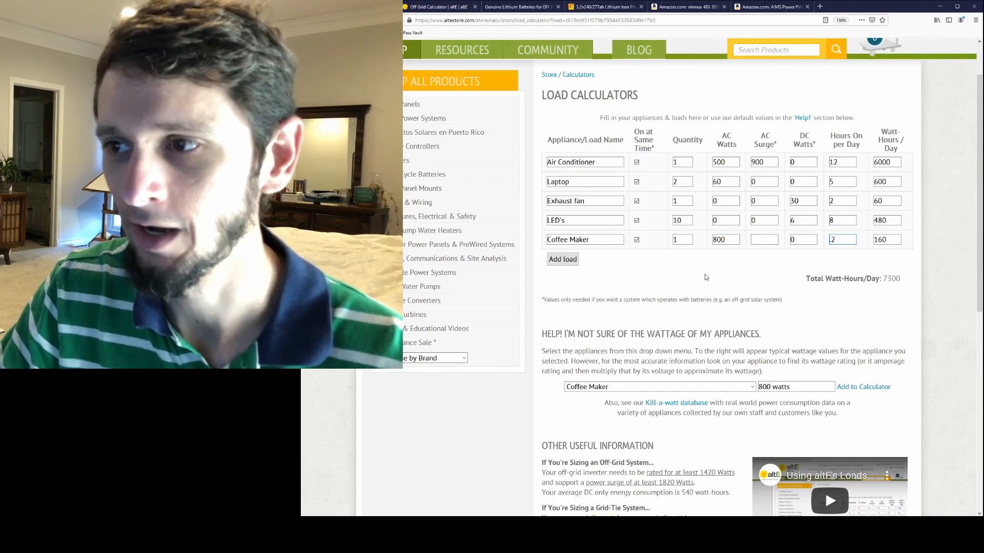
double_click(885, 239)
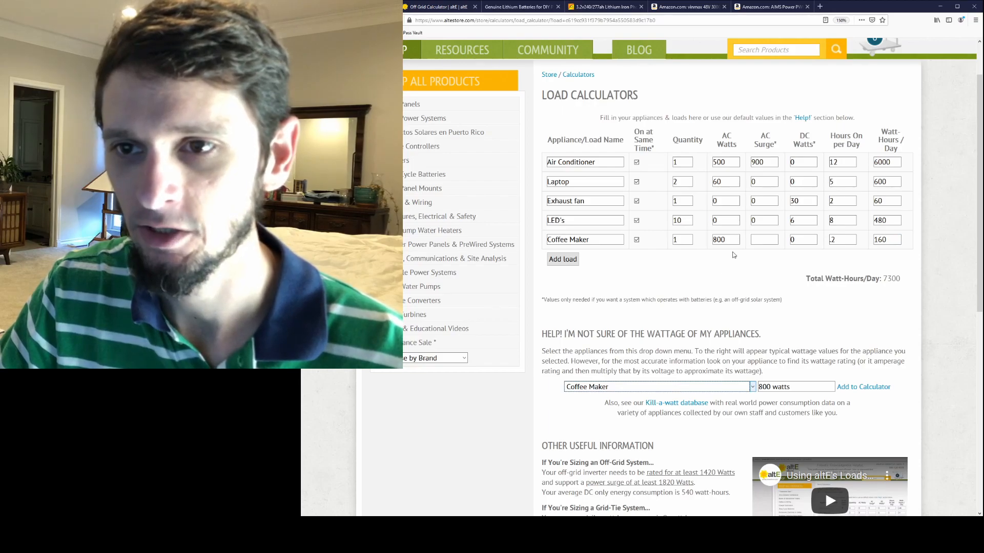
Add an Insta Pot load of 1000 W for 1 hour, totalling 8300 Wh/day
click(562, 258)
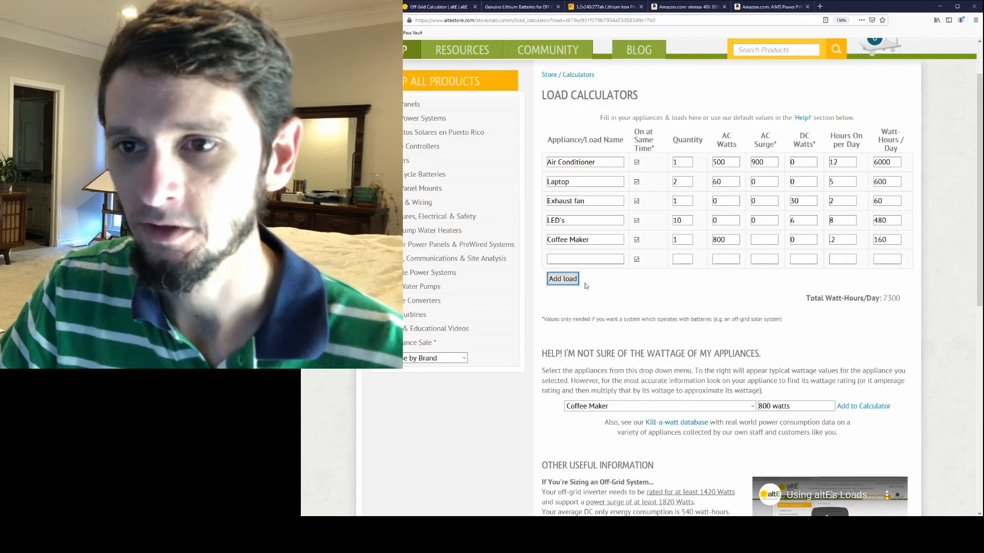
text(Insta)
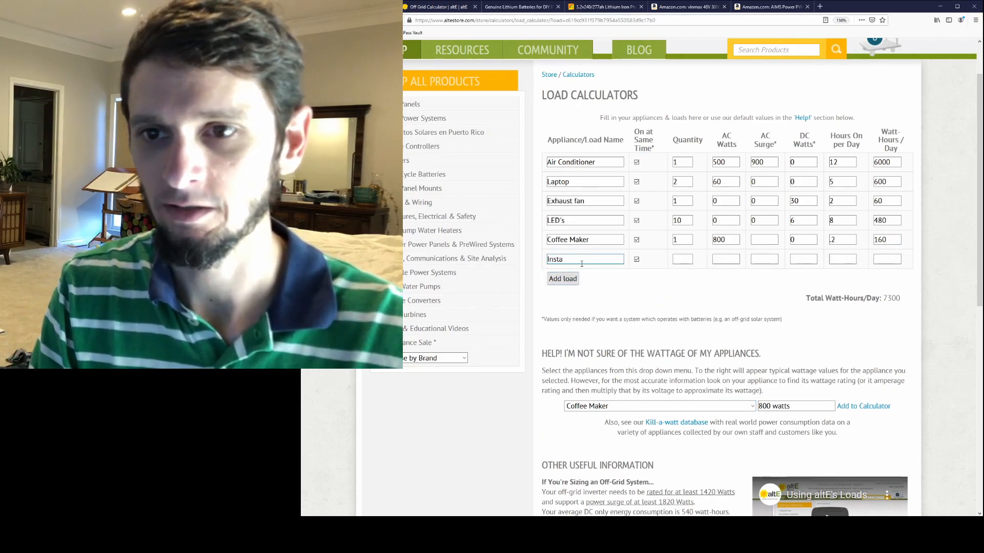
text(Pot)
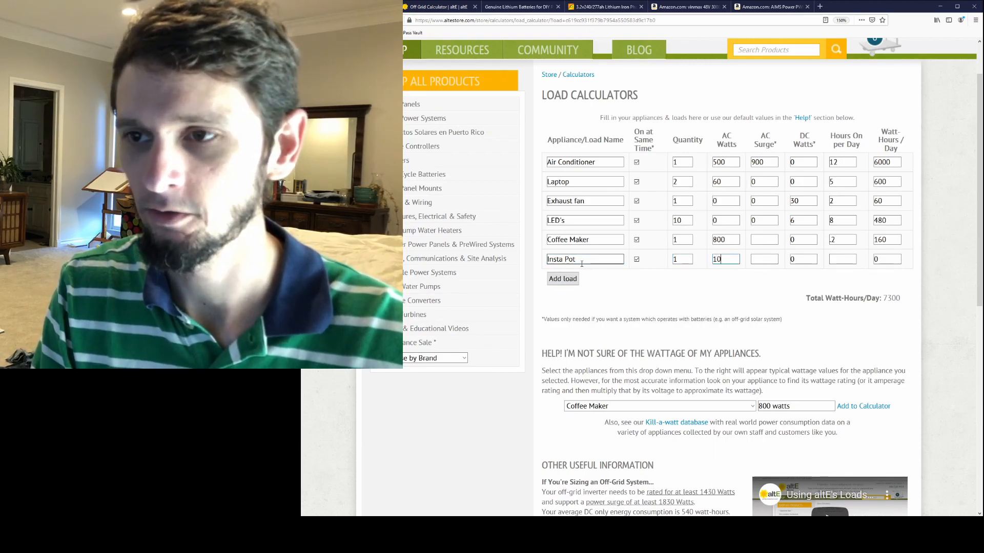
text(1000)
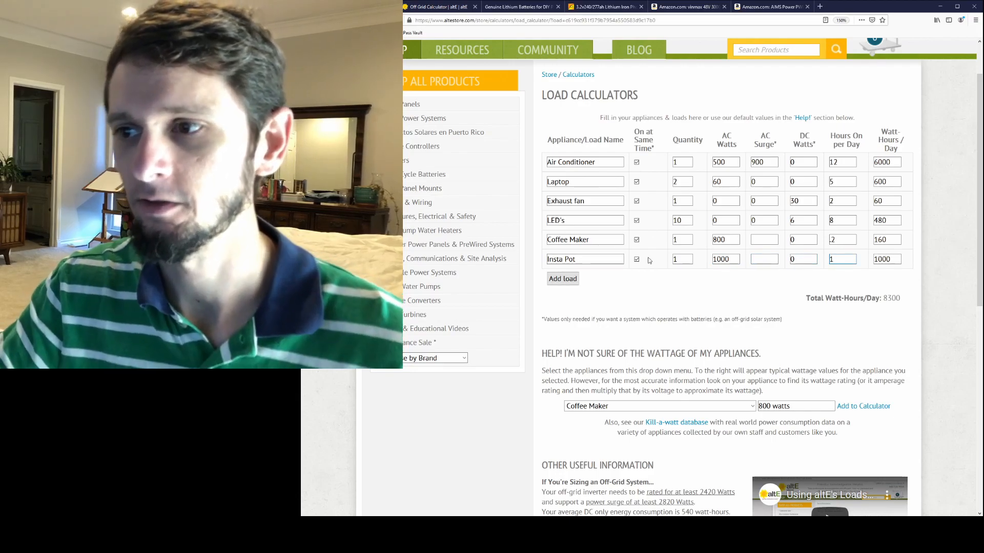
double_click(890, 299)
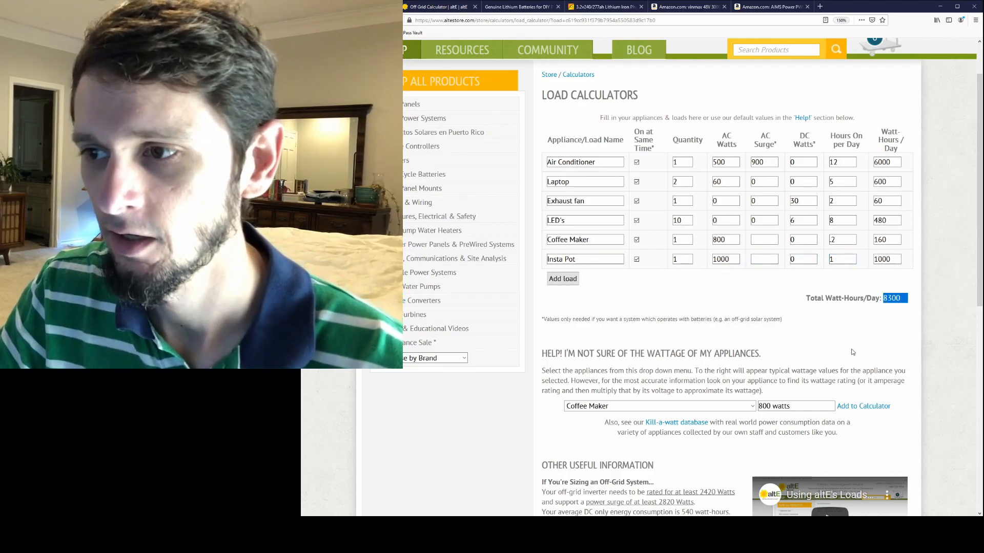
scroll(down, 3)
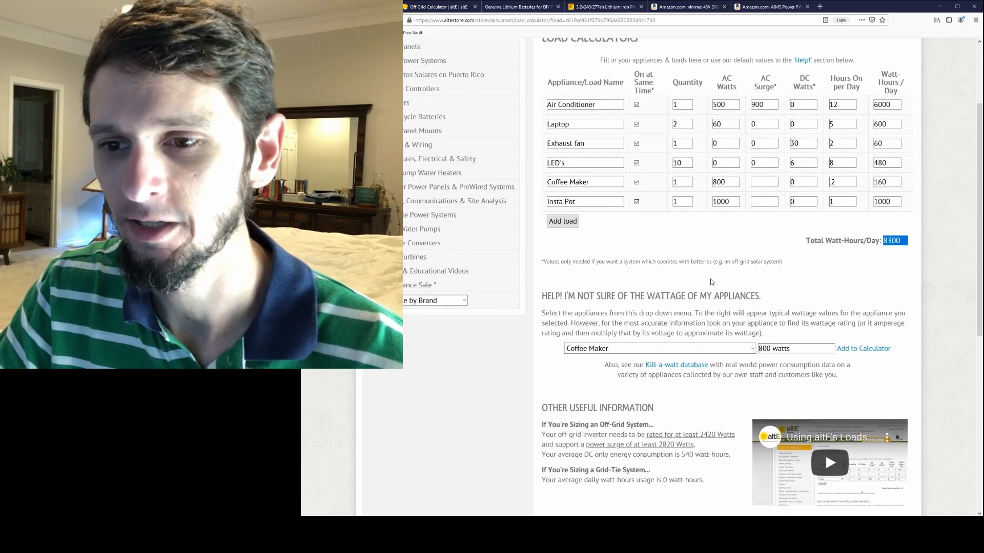
scroll(down, 3)
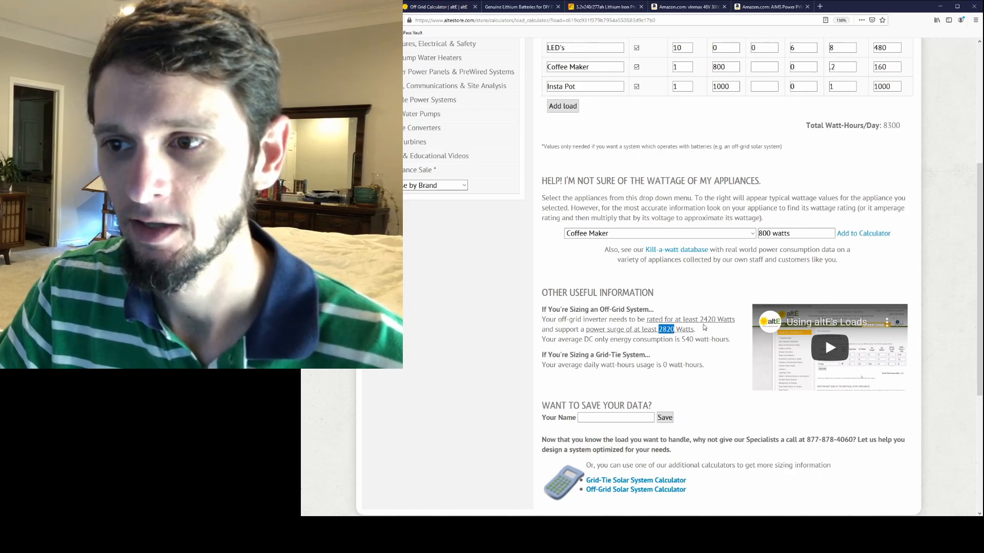
scroll(up, 3)
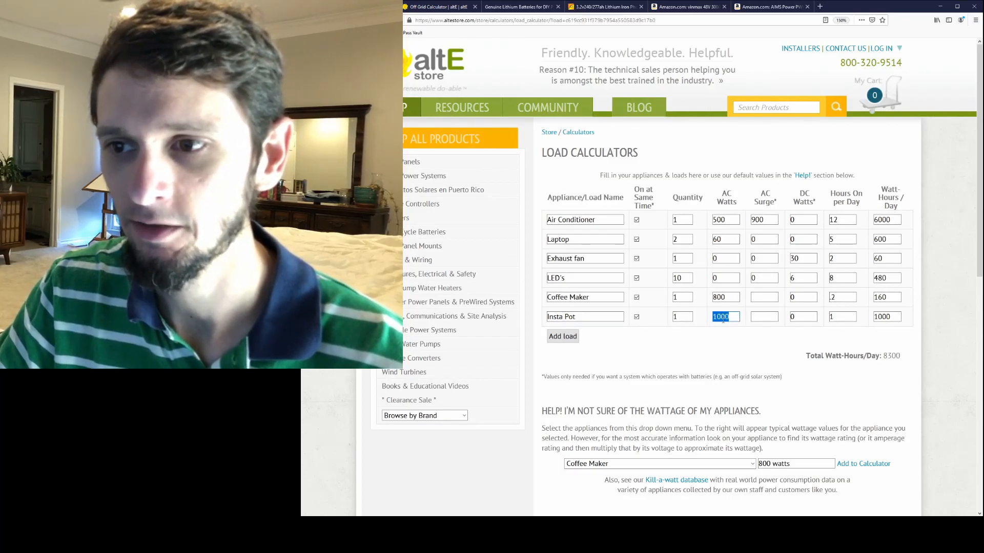
click(726, 296)
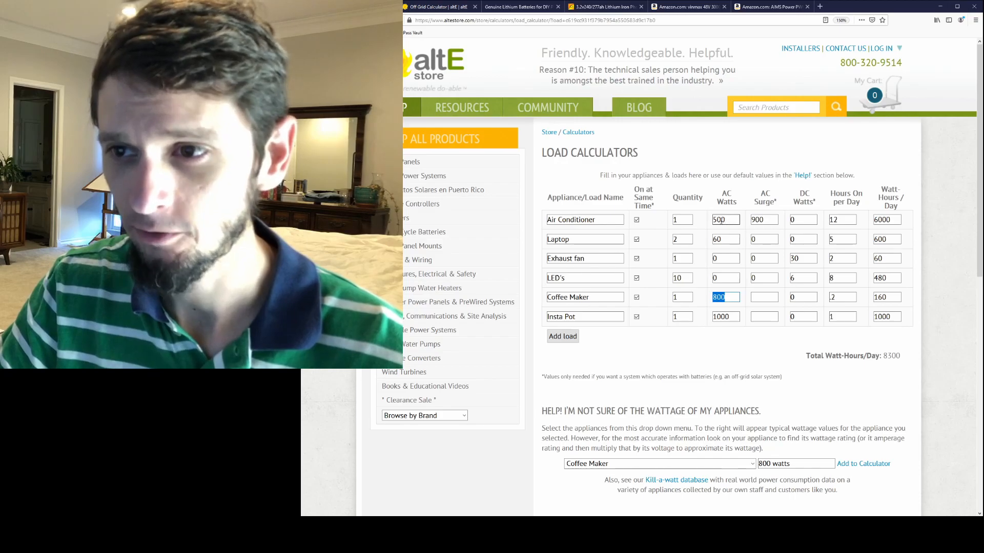
click(726, 220)
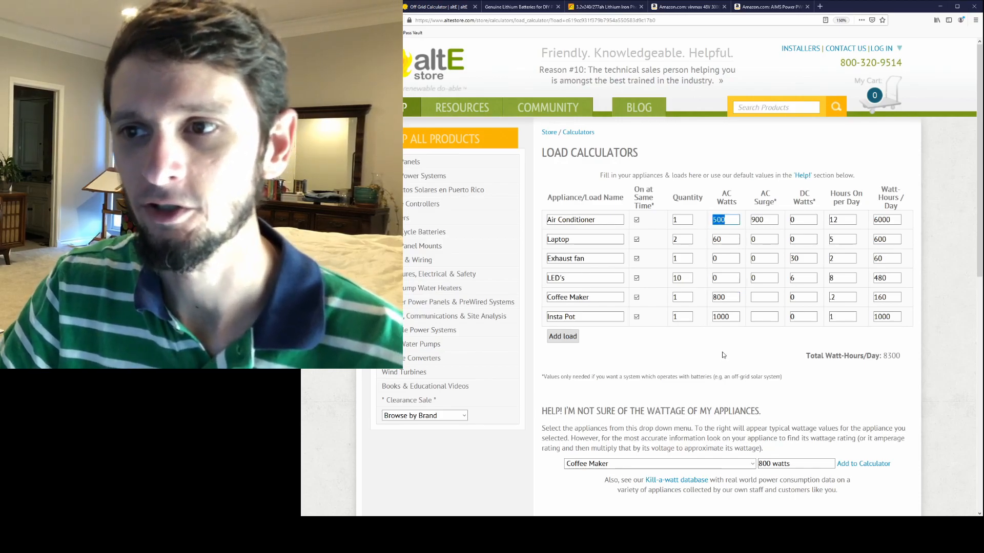
scroll(down, 3)
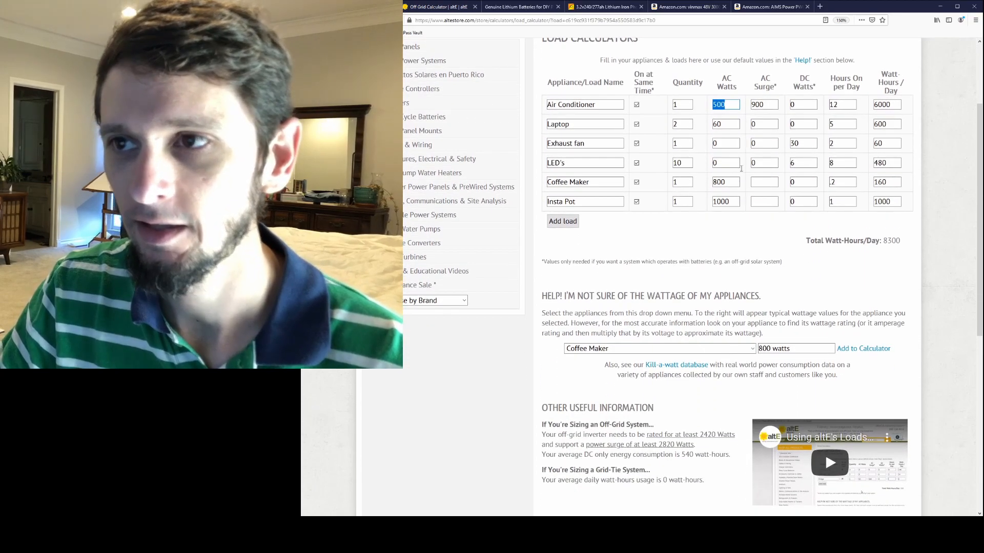
click(764, 104)
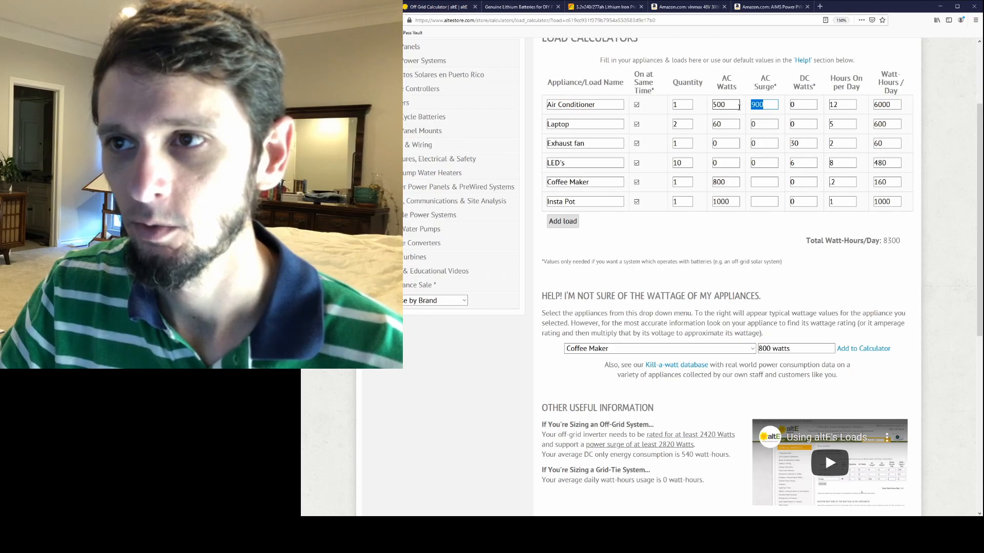
mouse_move(727, 288)
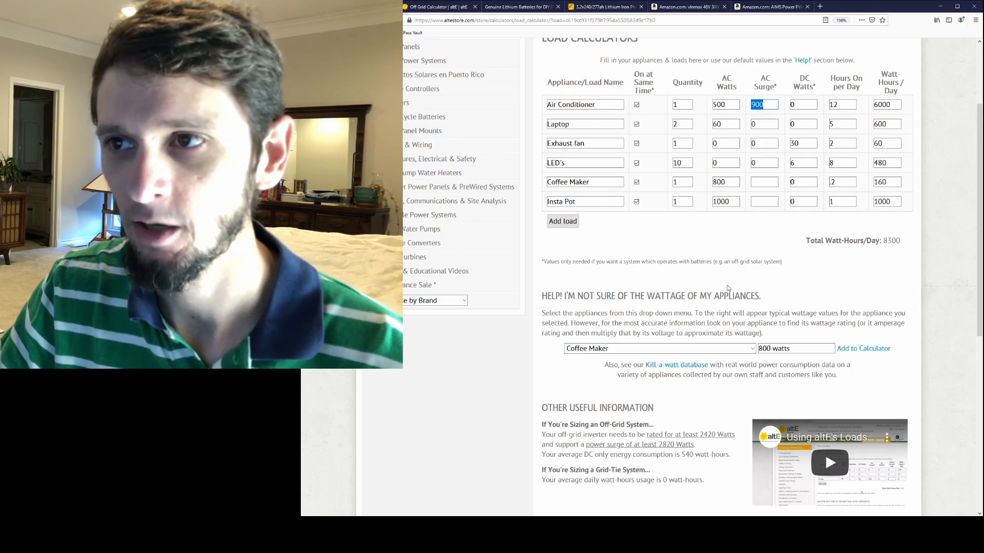
scroll(down, 3)
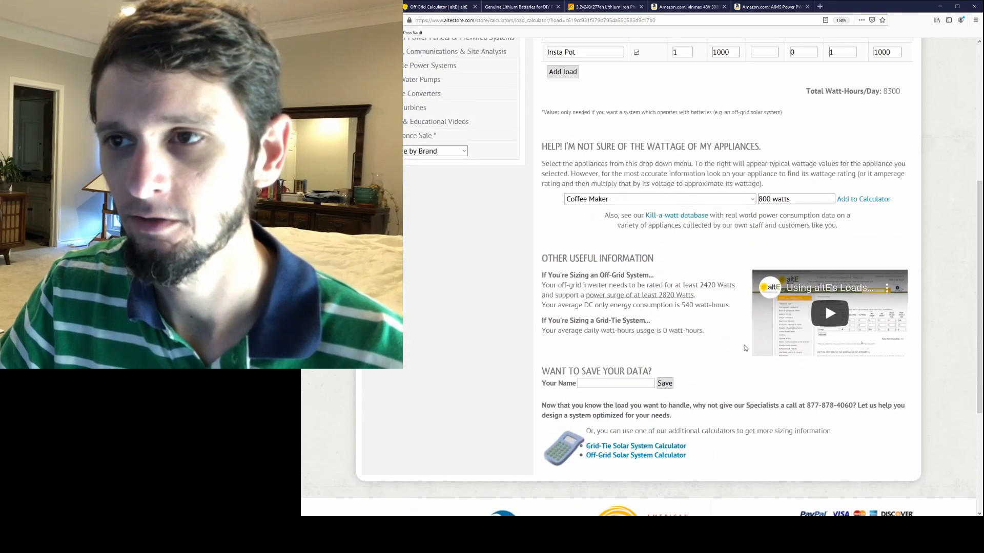
scroll(up, 3)
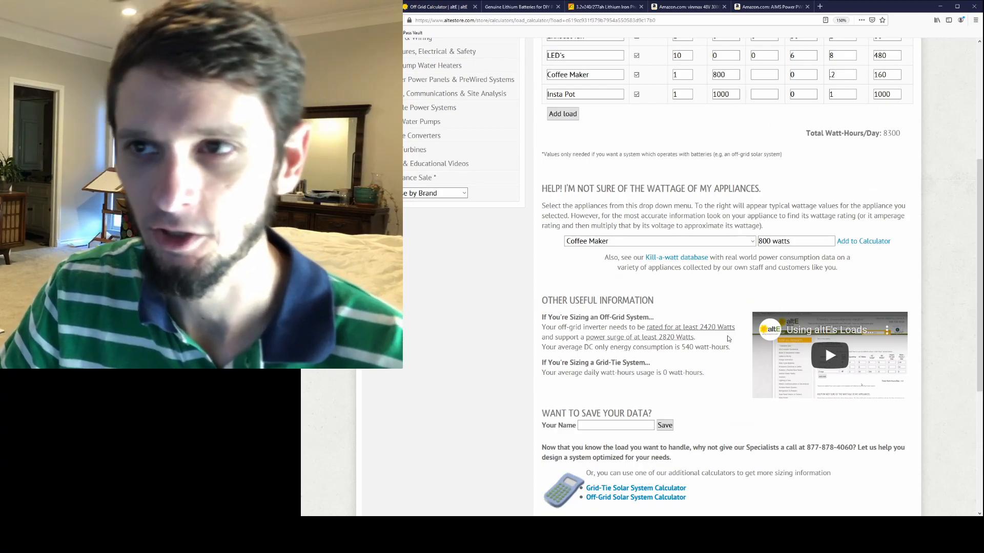
scroll(up, 3)
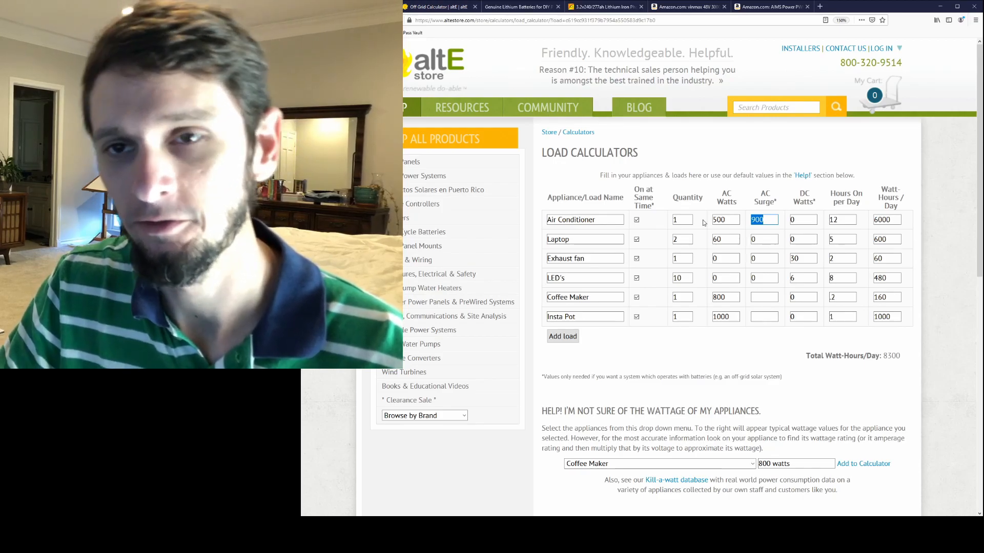
scroll(down, 3)
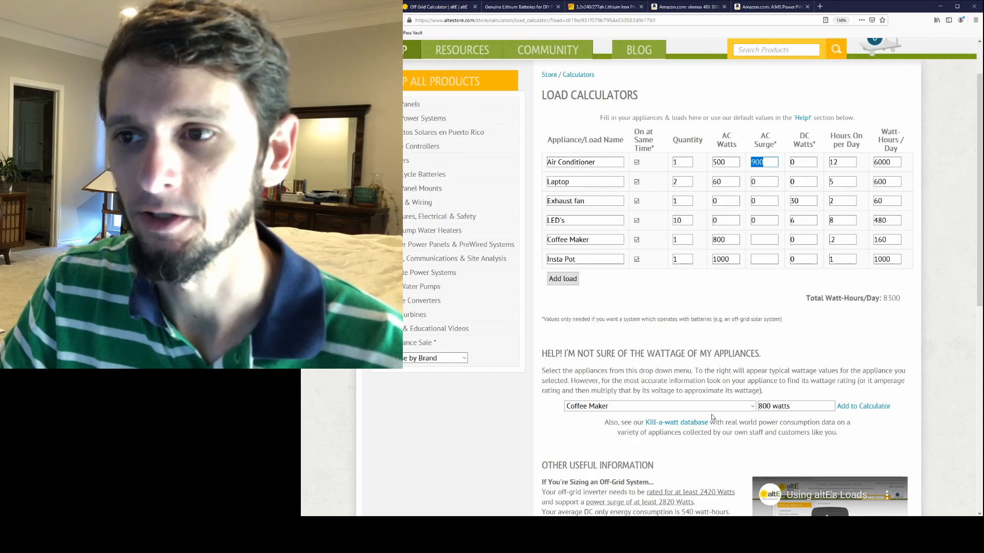
scroll(down, 3)
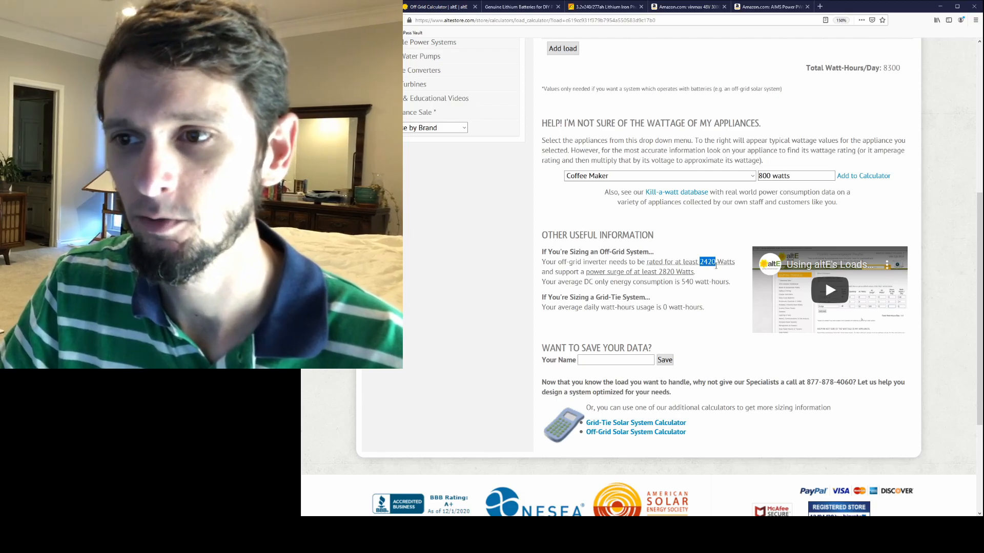
scroll(up, 3)
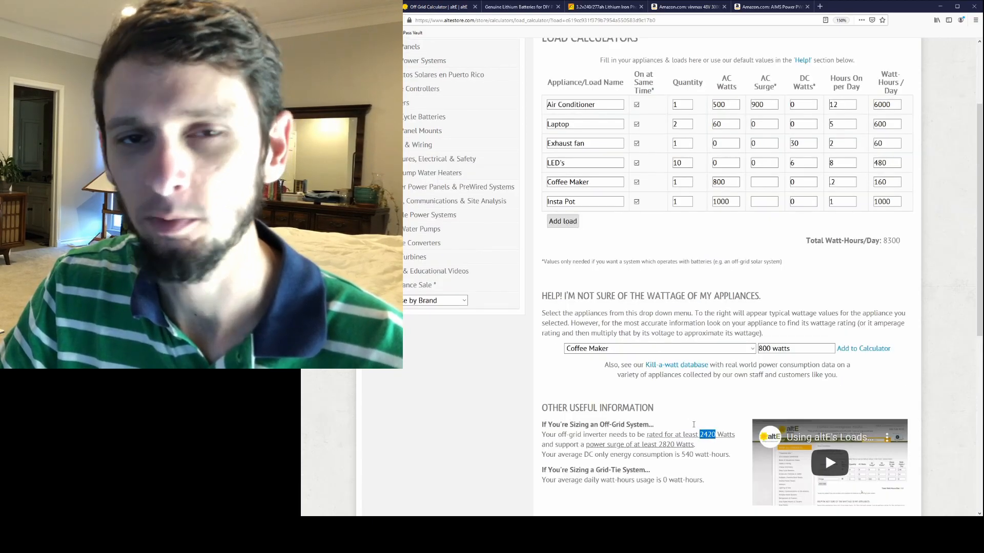
scroll(up, 3)
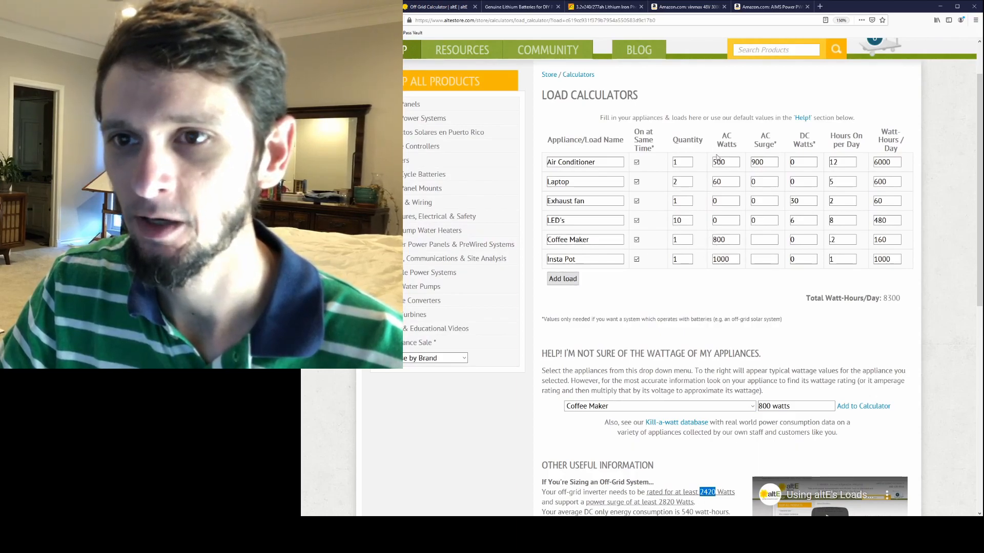
mouse_move(749, 203)
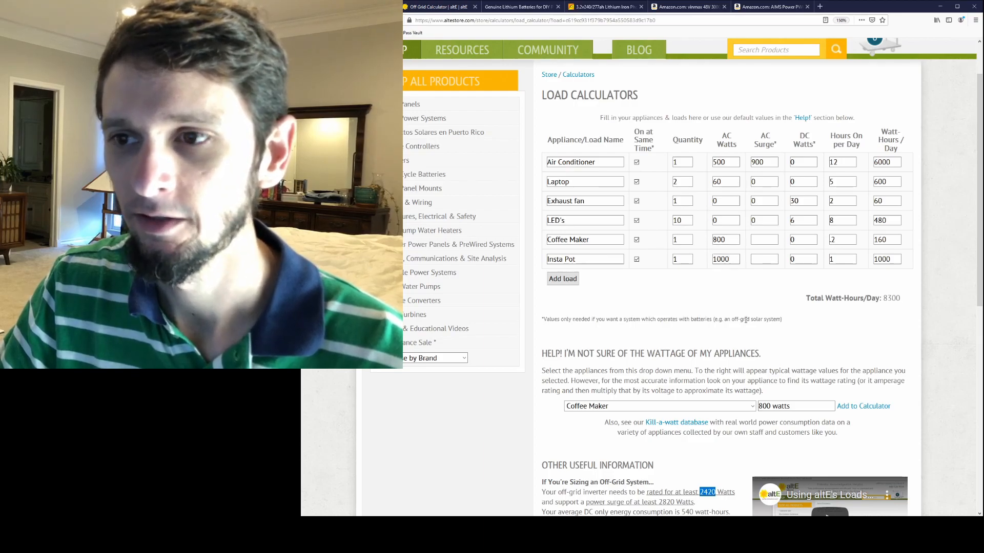
scroll(down, 3)
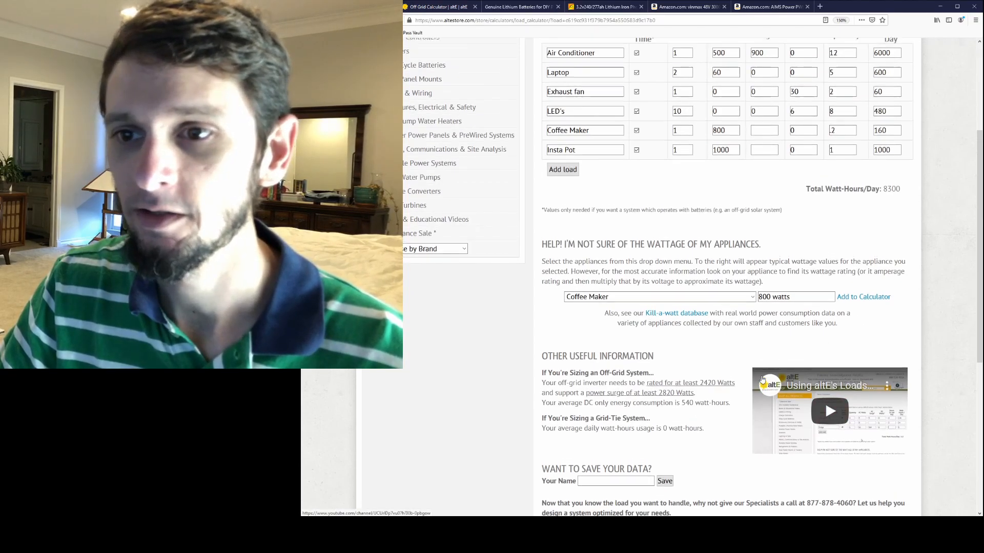
scroll(up, 3)
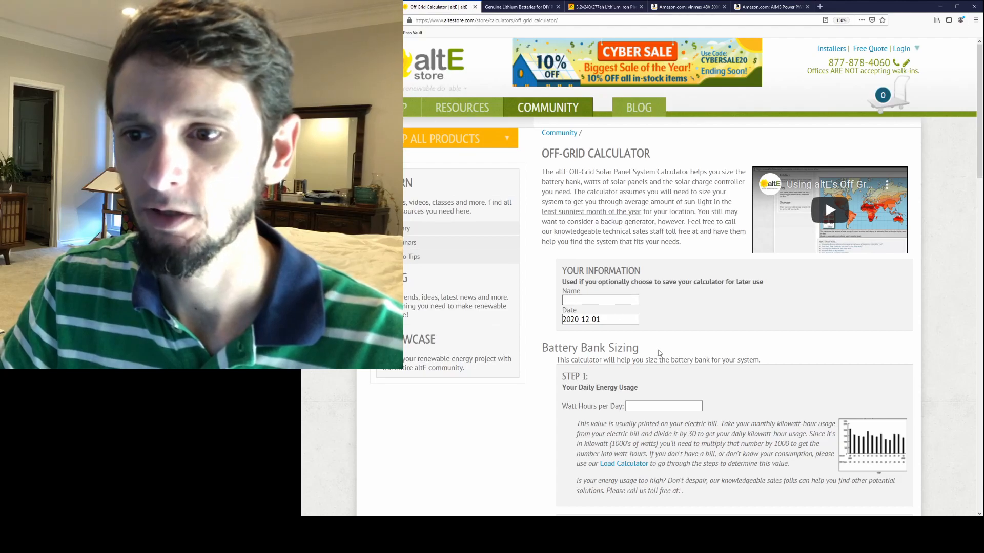
Enter 1 day without sun in Step 2 for the 8300 Wh/day load
scroll(down, 3)
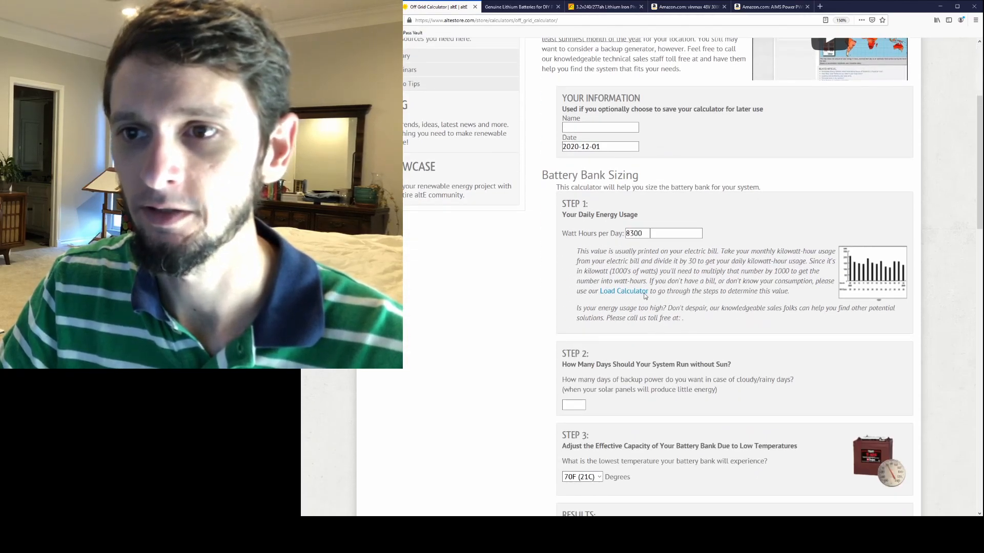
click(663, 234)
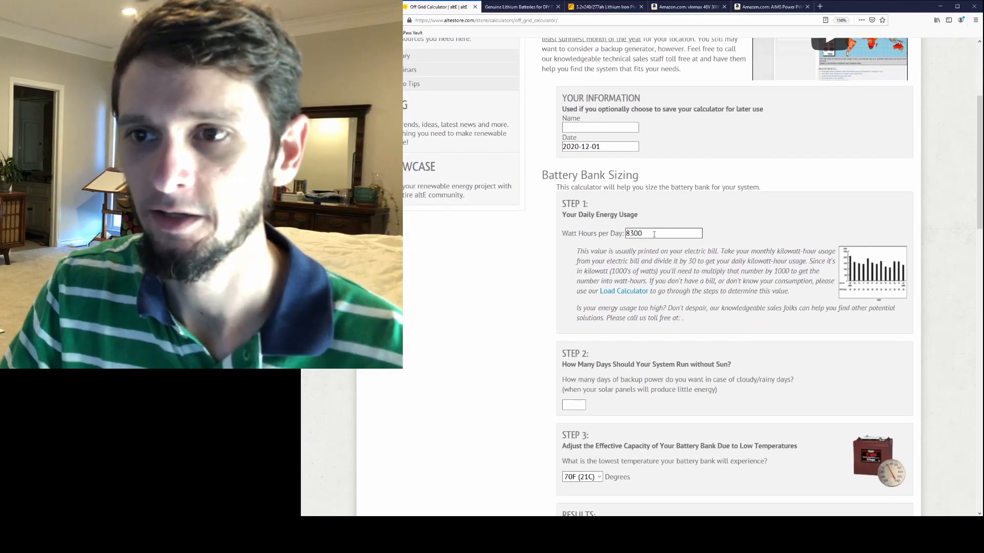
scroll(down, 3)
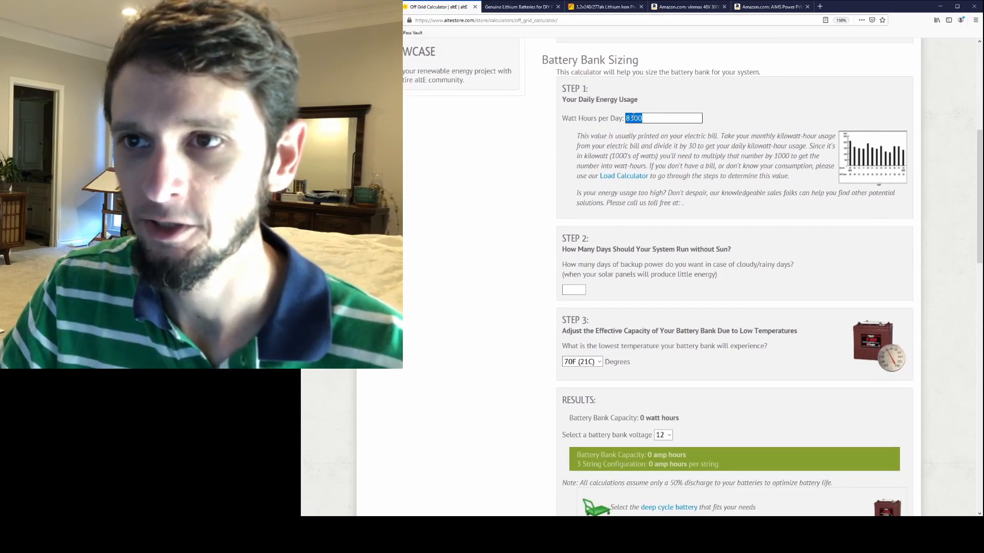
text(1)
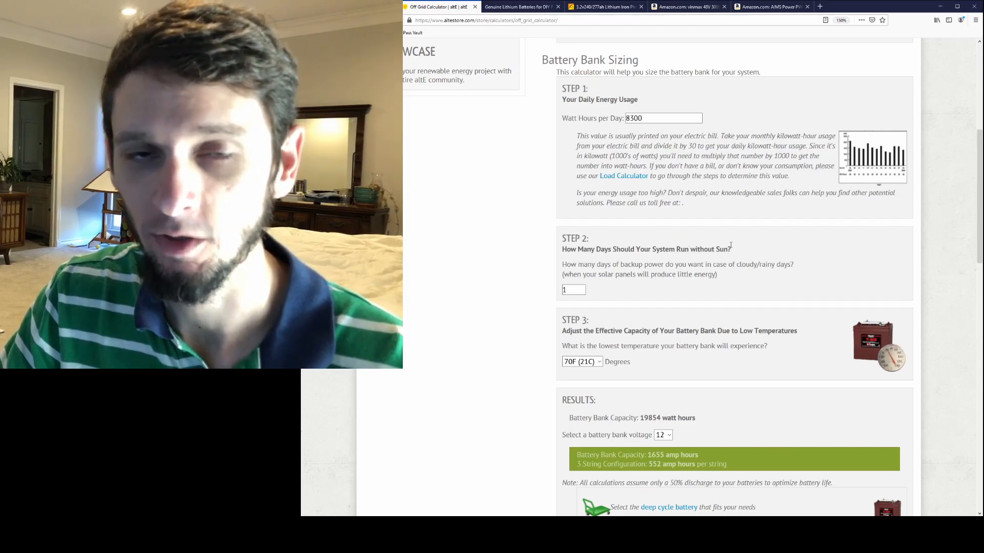
mouse_move(714, 295)
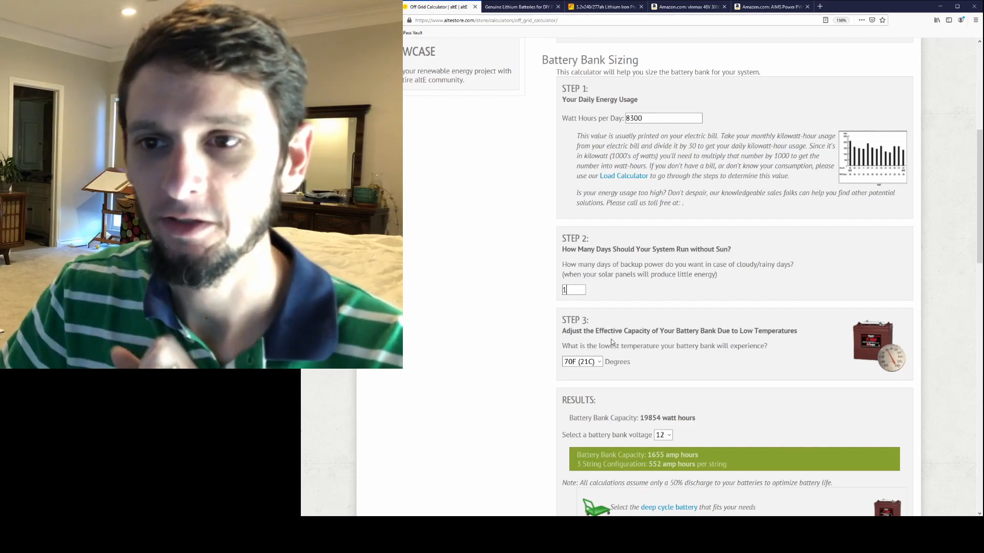
scroll(up, 3)
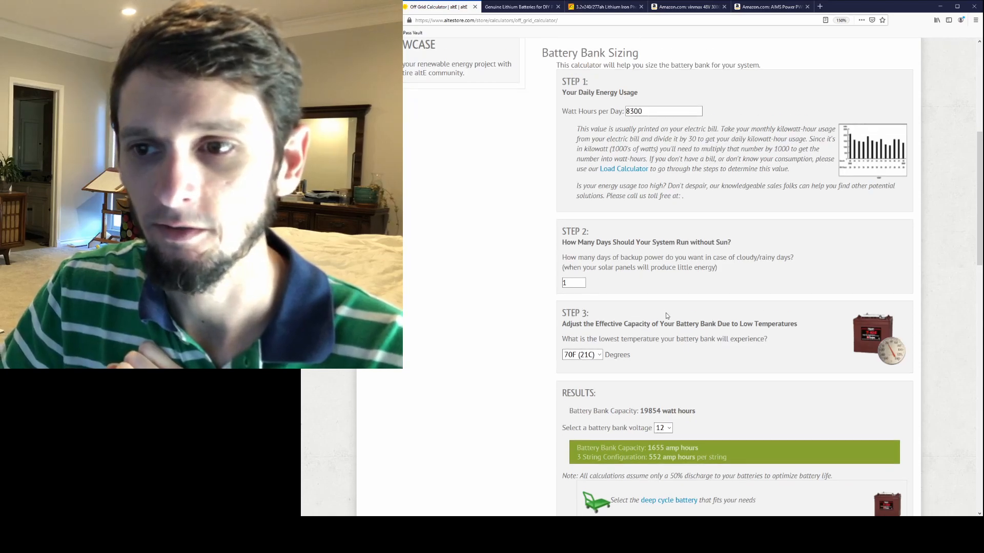
scroll(down, 3)
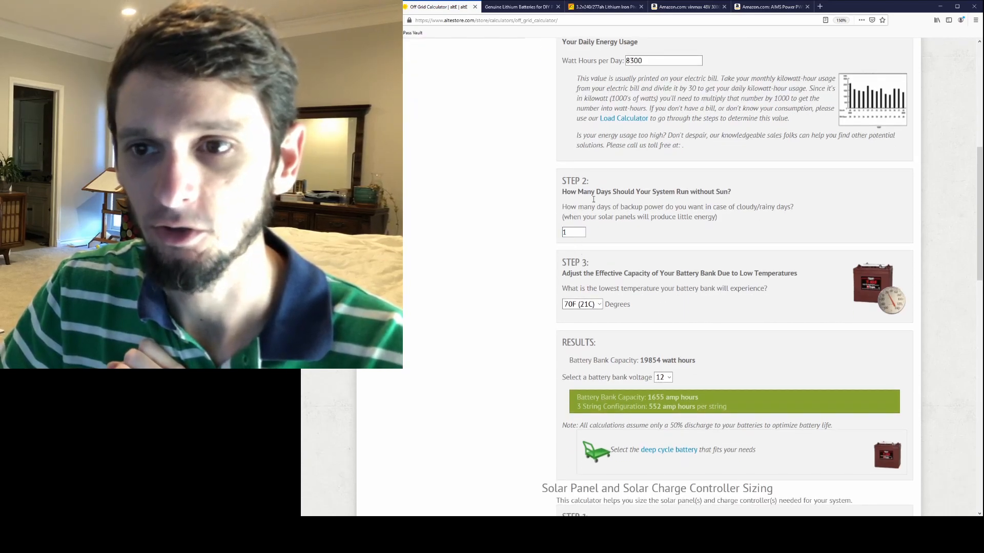
scroll(down, 3)
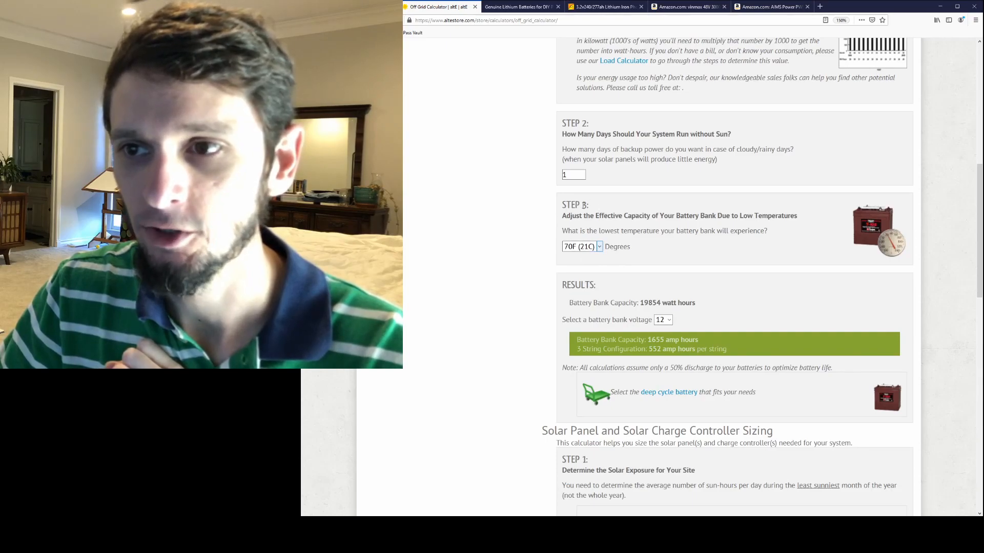
mouse_move(584, 272)
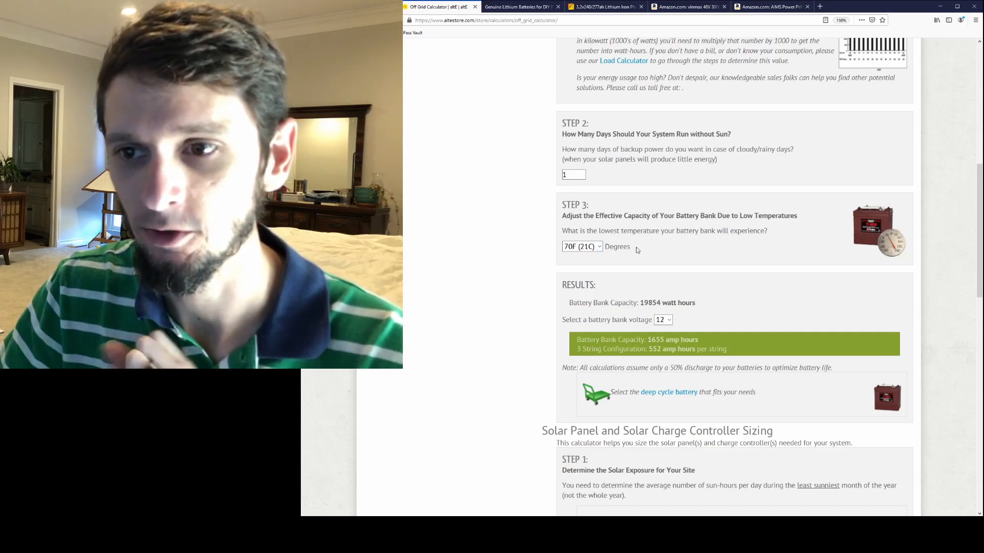
scroll(down, 3)
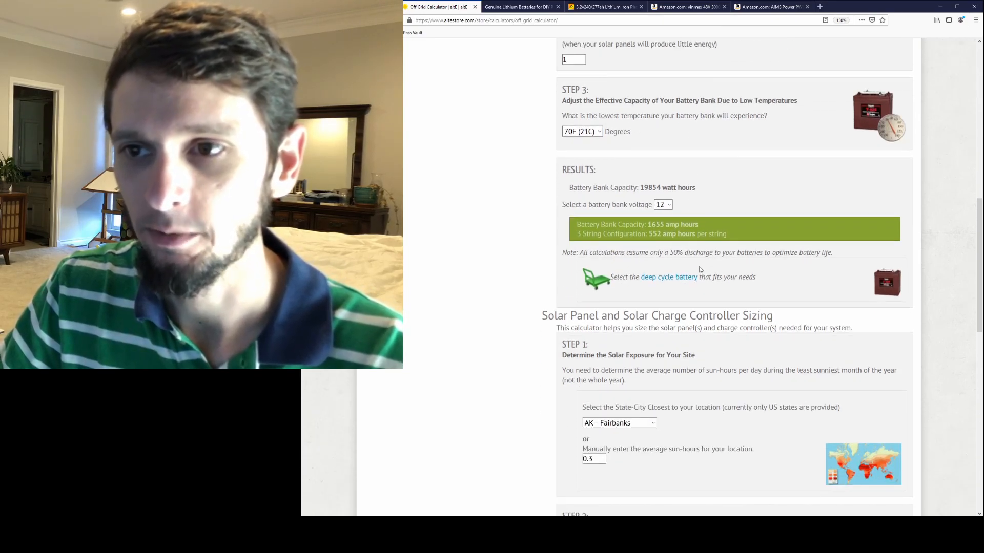
double_click(651, 187)
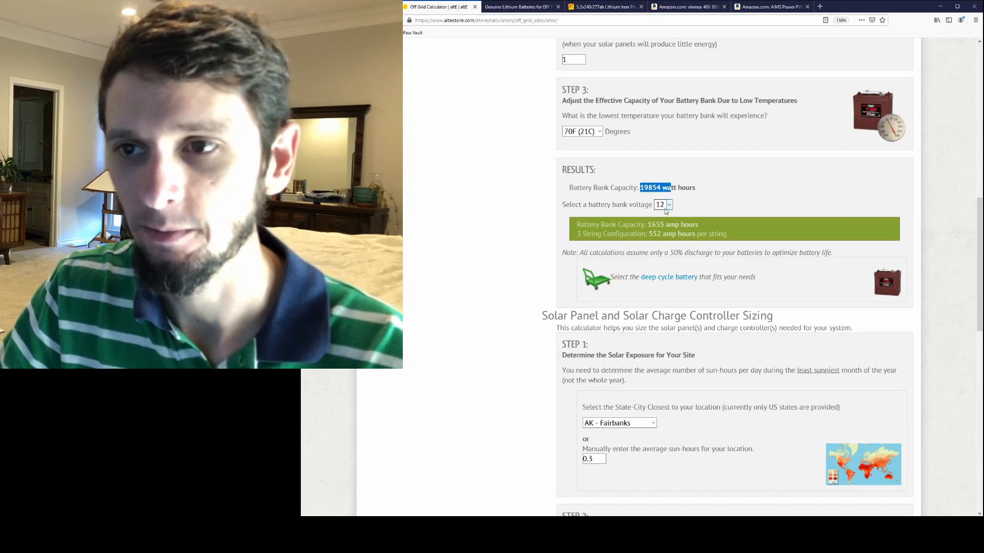
Switch the battery bank to 48 V, yielding 414 Ah for 19854 Wh
click(663, 205)
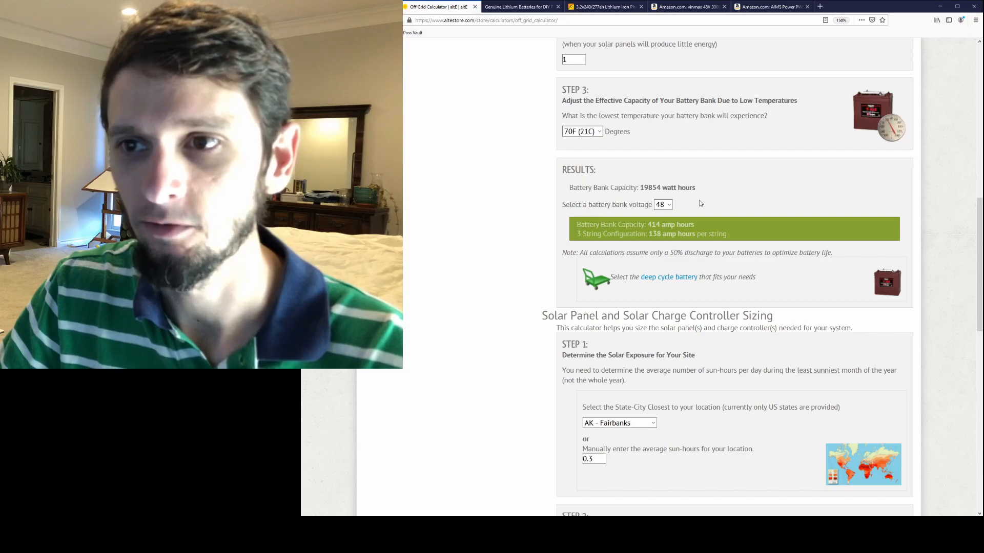
mouse_move(605, 143)
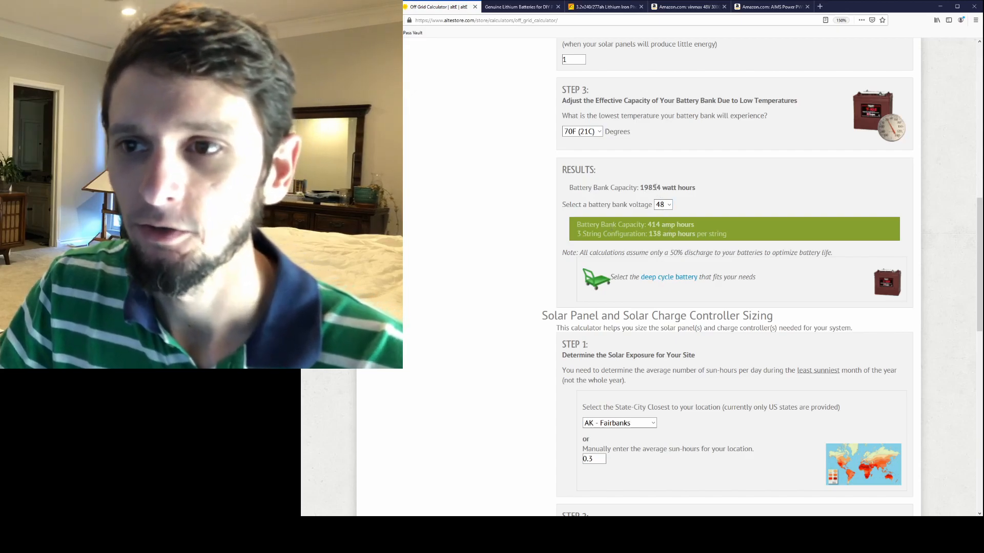
double_click(650, 187)
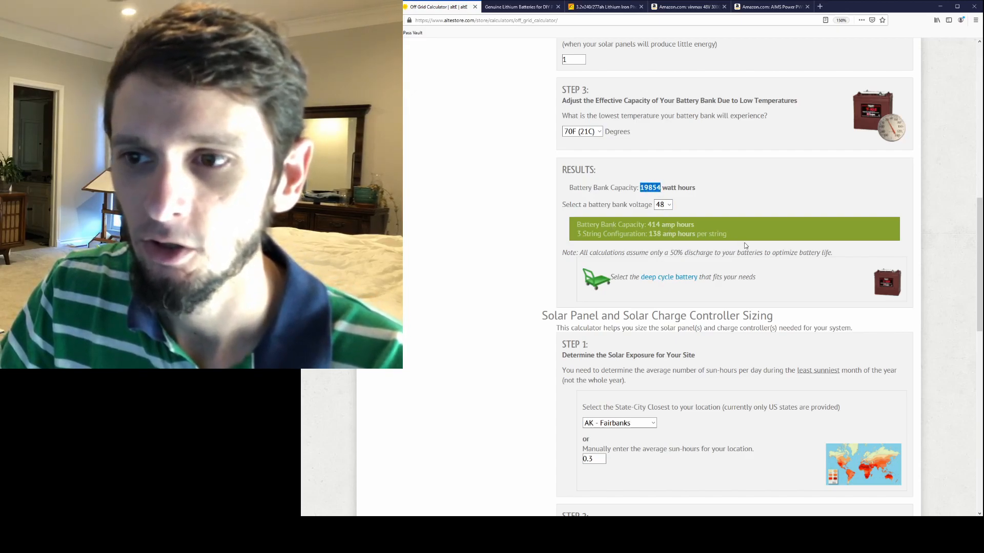
scroll(up, 3)
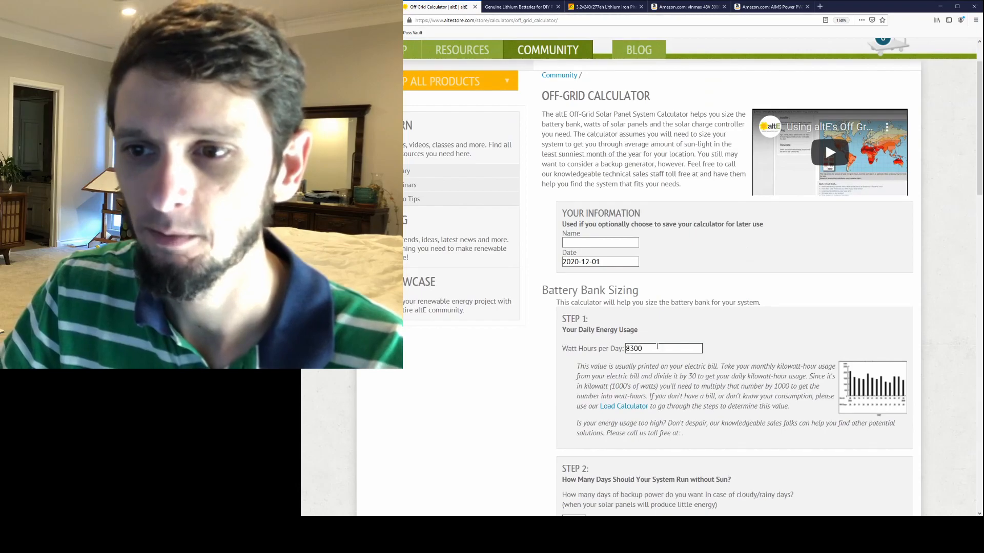
scroll(down, 3)
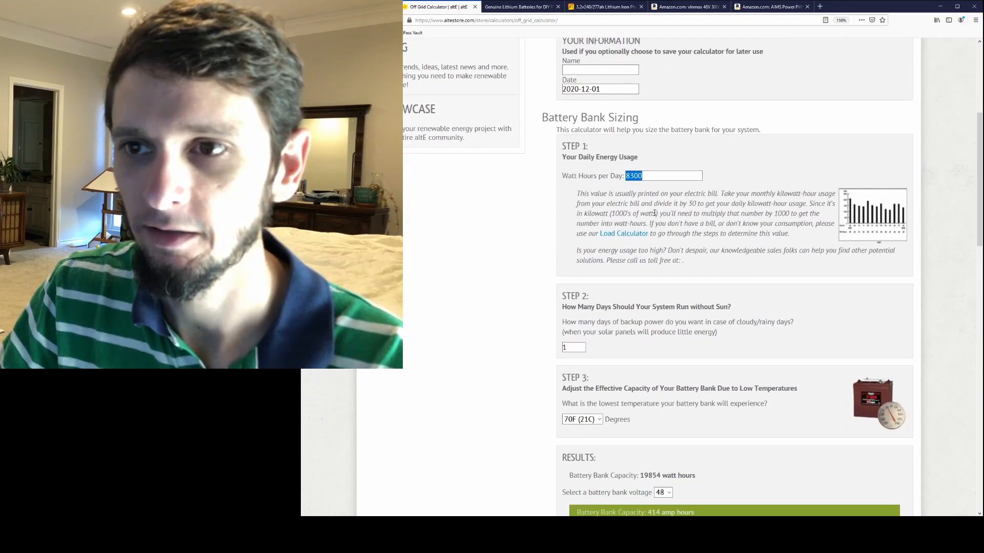
scroll(down, 3)
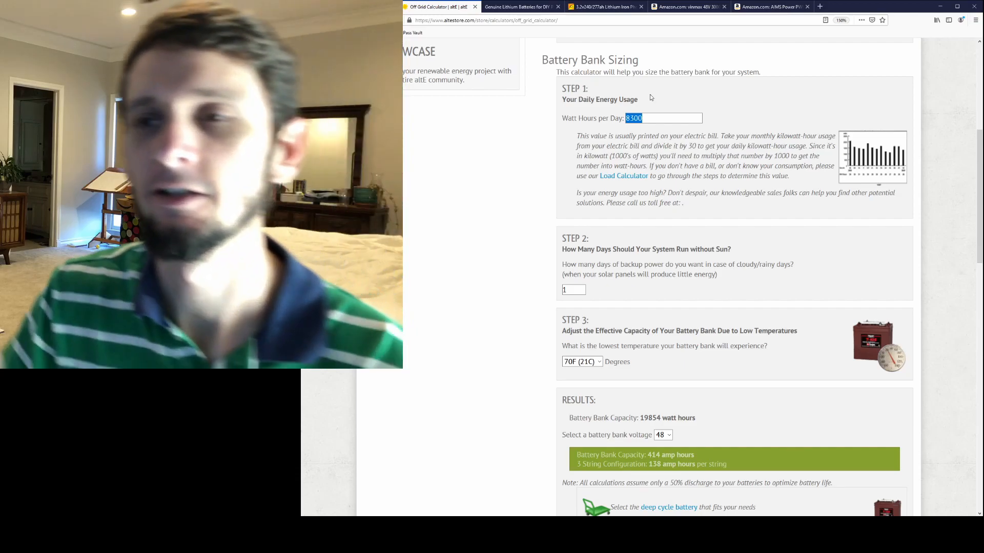
mouse_move(643, 131)
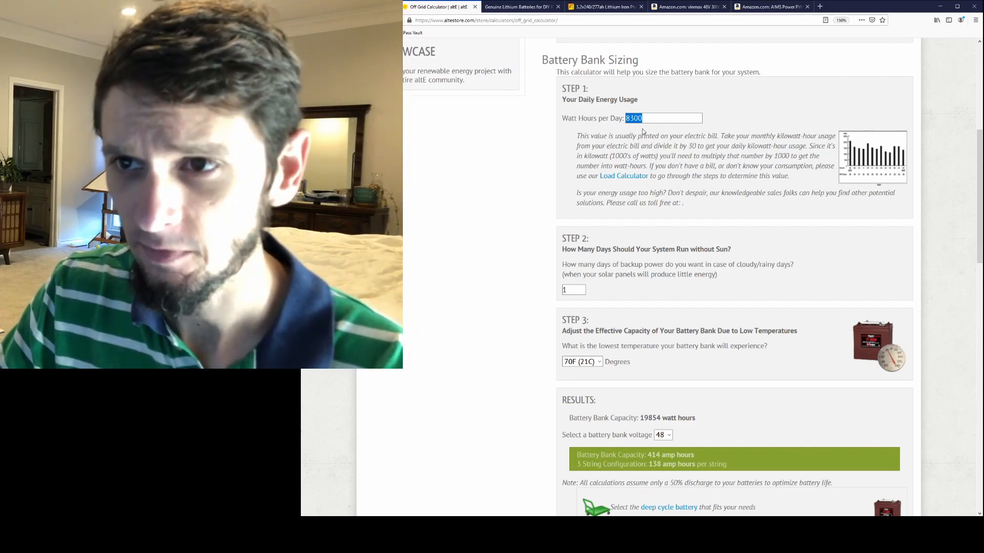
scroll(down, 3)
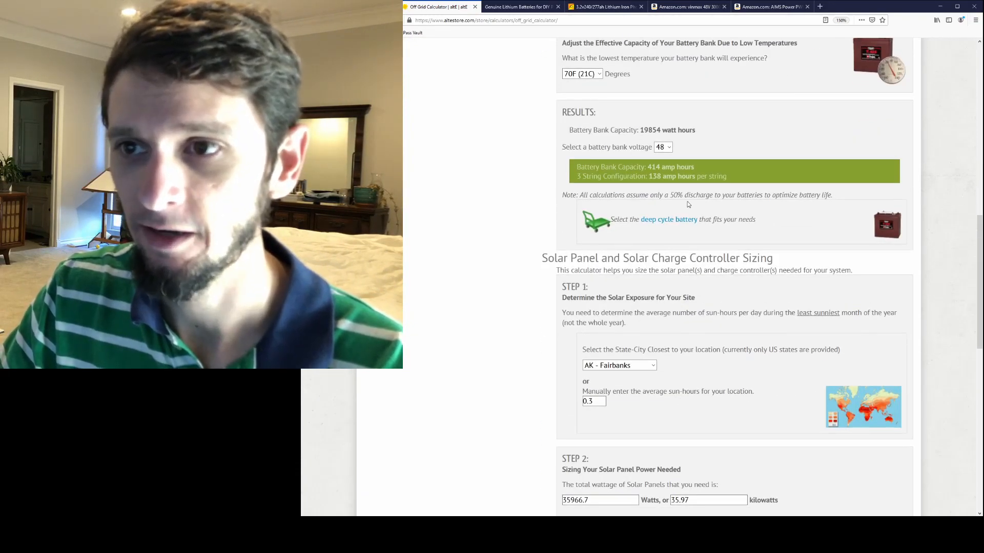
double_click(677, 195)
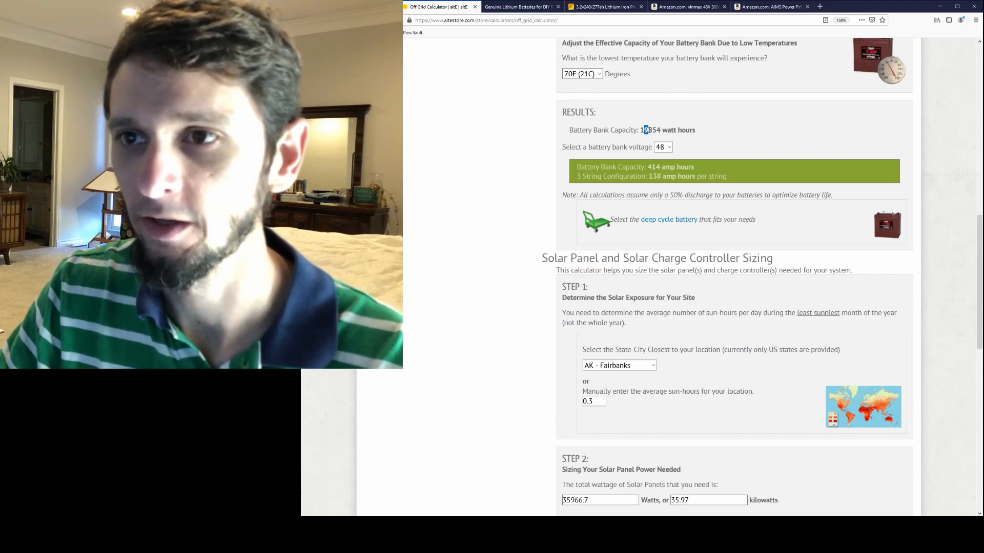
scroll(down, 3)
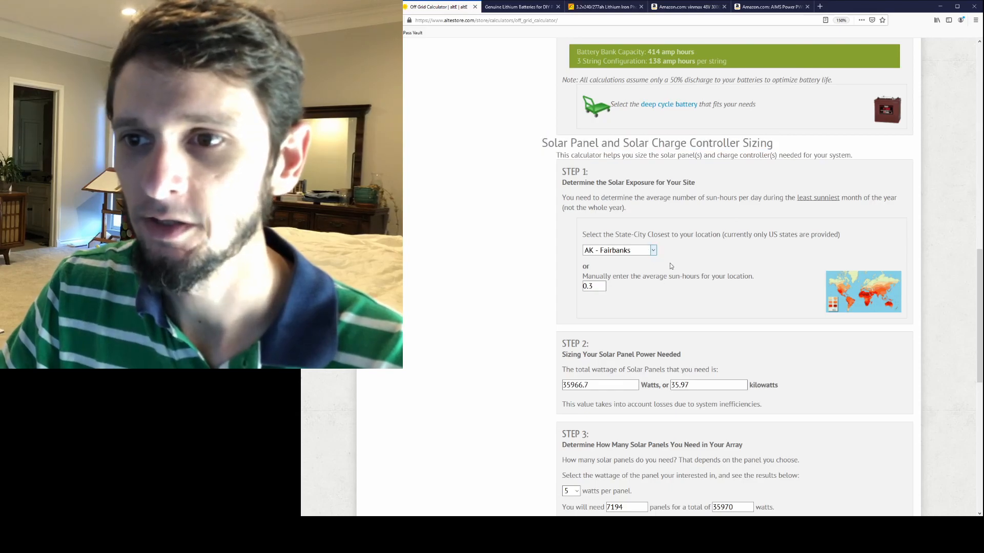
Scroll to review the 2631.7 W panel requirement for TX - Waco
scroll(down, 3)
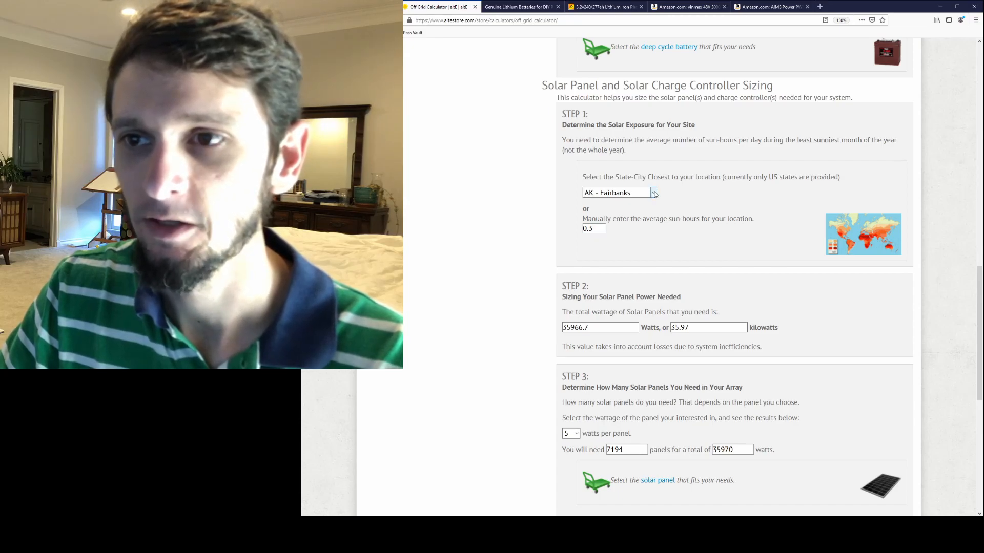
mouse_move(659, 341)
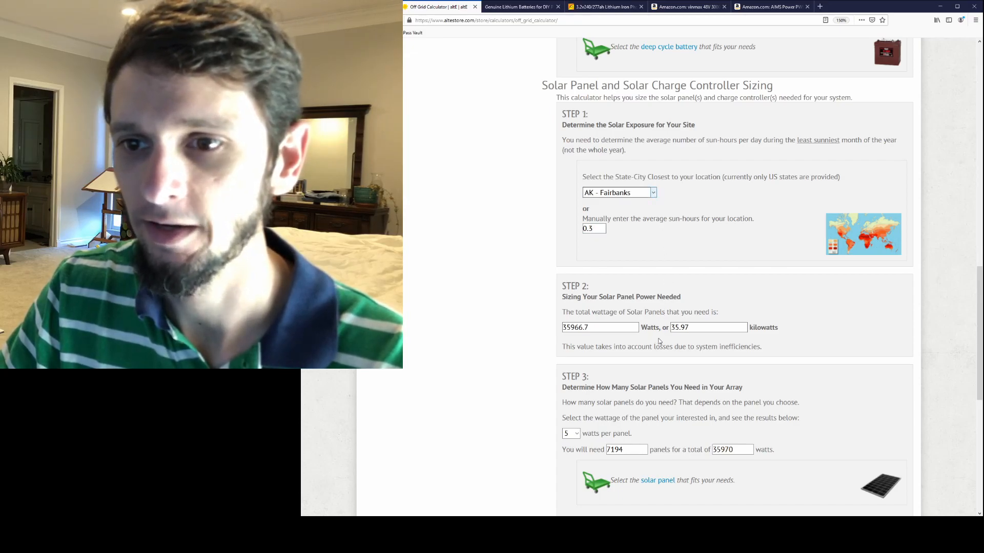
mouse_move(631, 371)
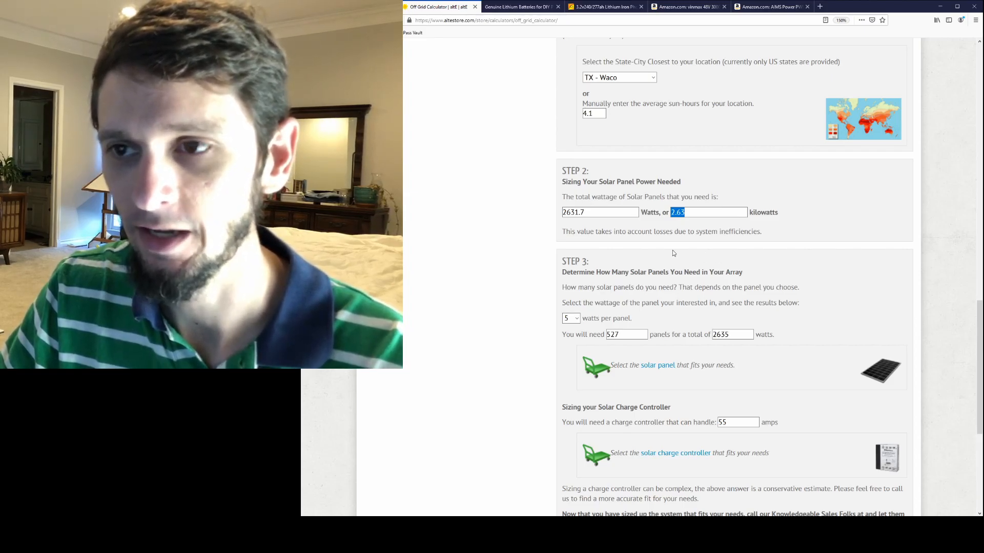
scroll(up, 3)
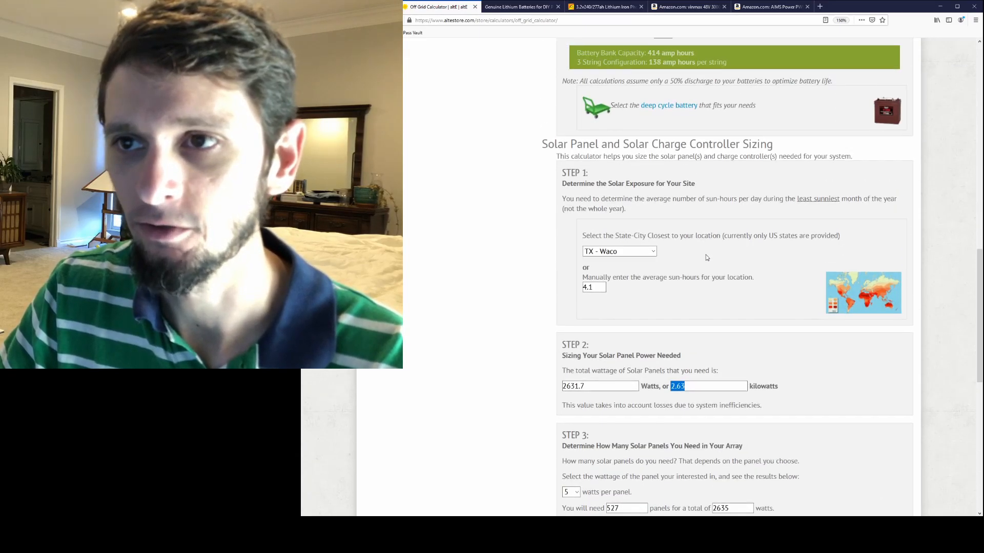
Try 2 days without sun and check the resulting 39708 Wh battery capacity
scroll(up, 3)
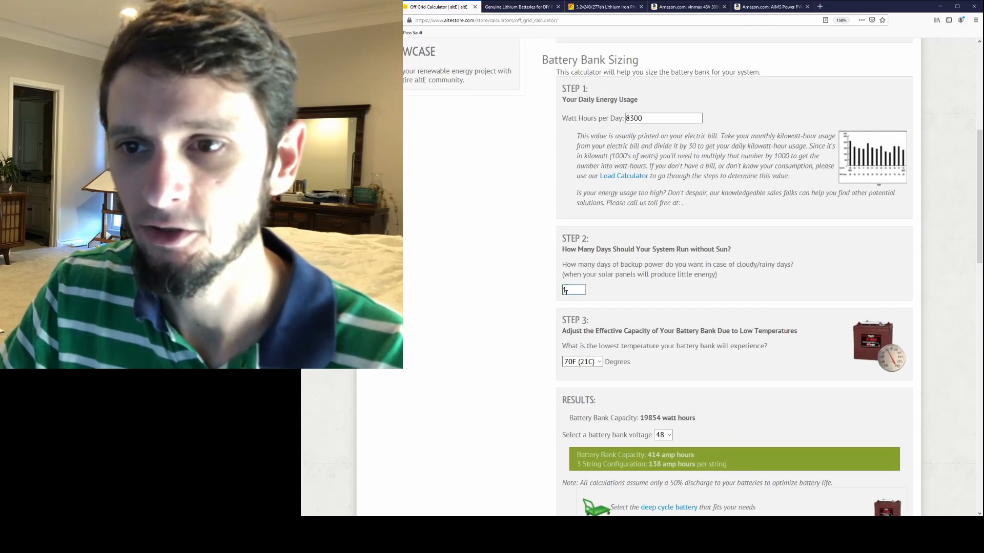
text(2)
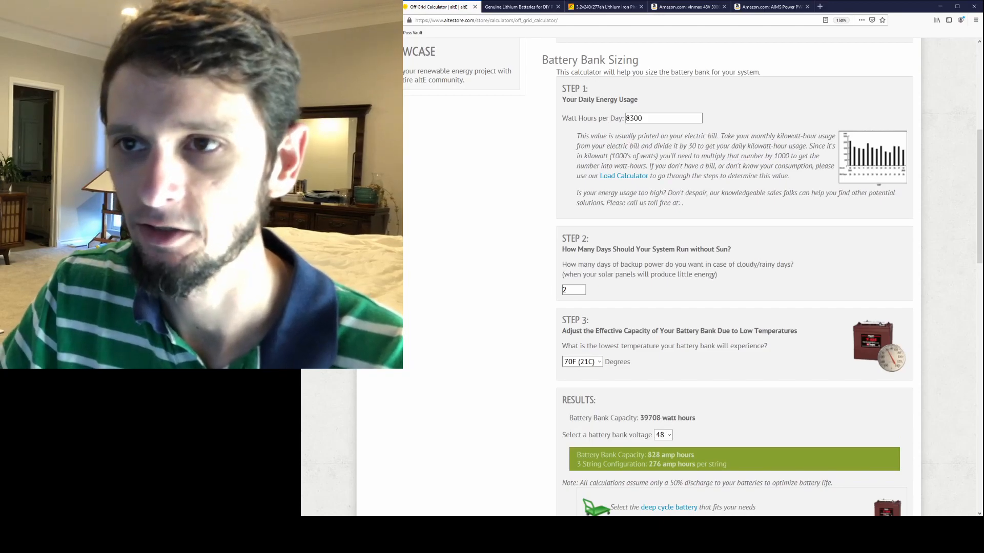
scroll(down, 3)
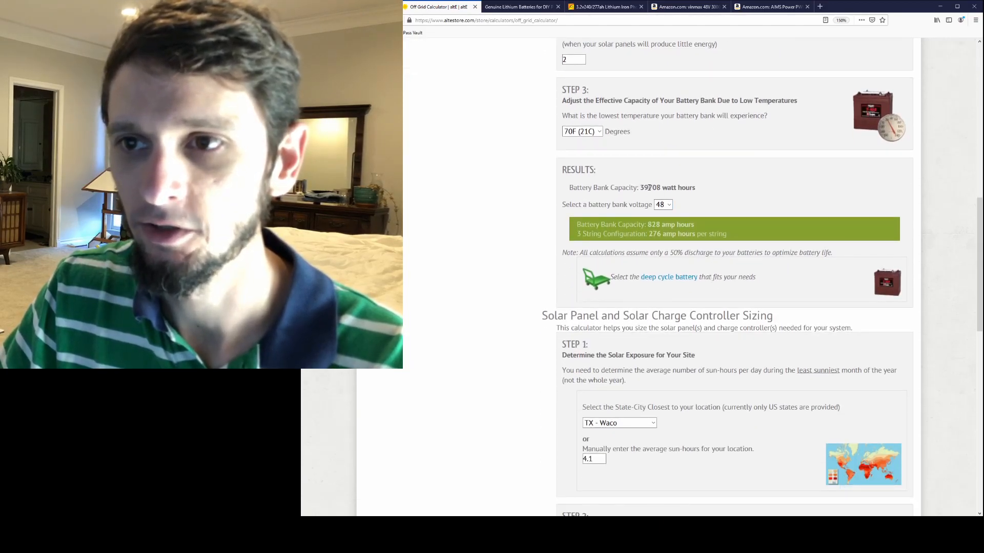
double_click(651, 187)
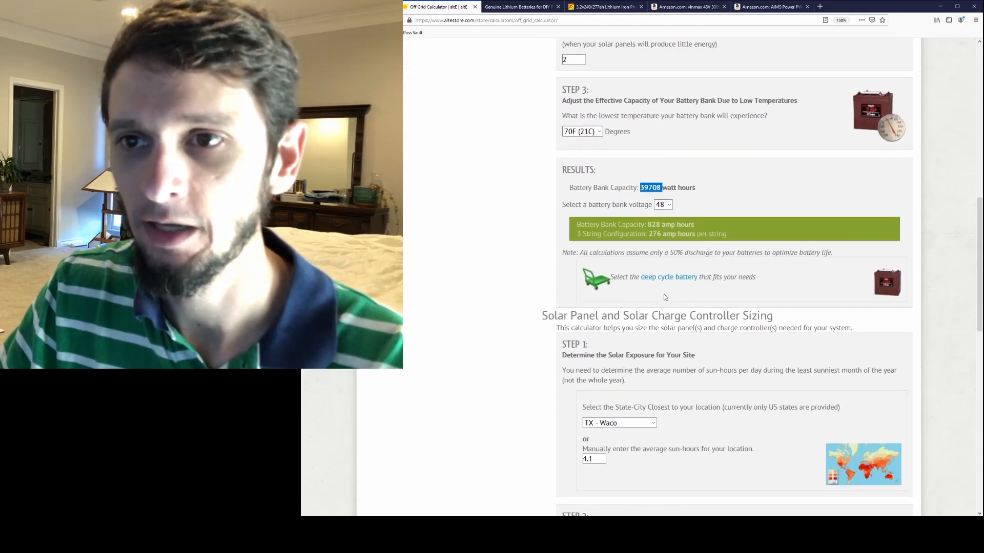
Reset days without sun to 1, returning the bank to 19854 Wh and 414 Ah
scroll(down, 3)
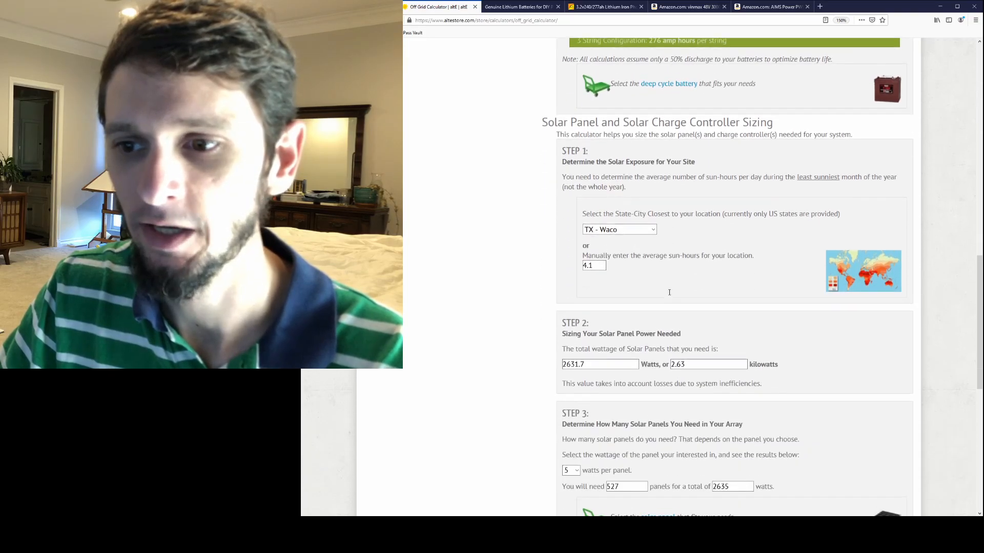
scroll(down, 3)
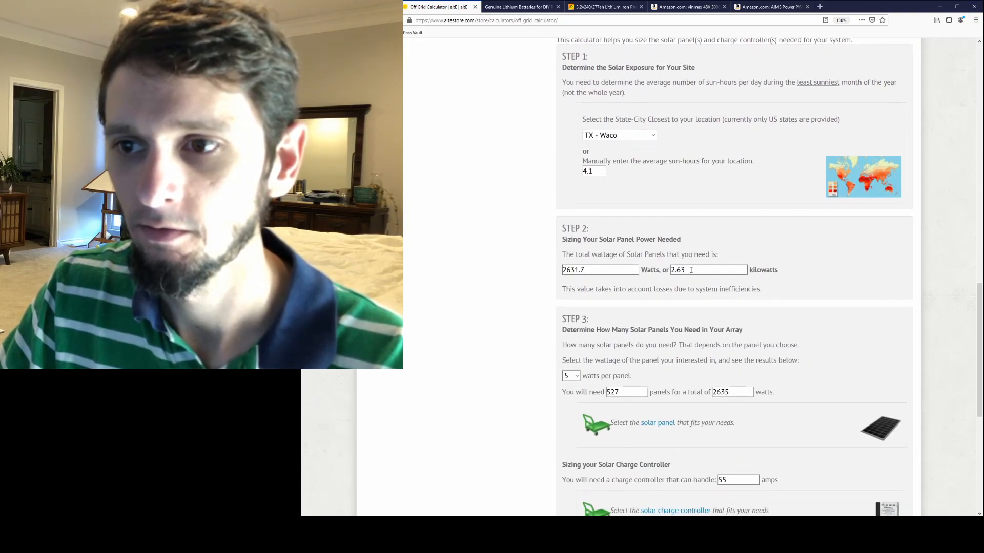
scroll(up, 3)
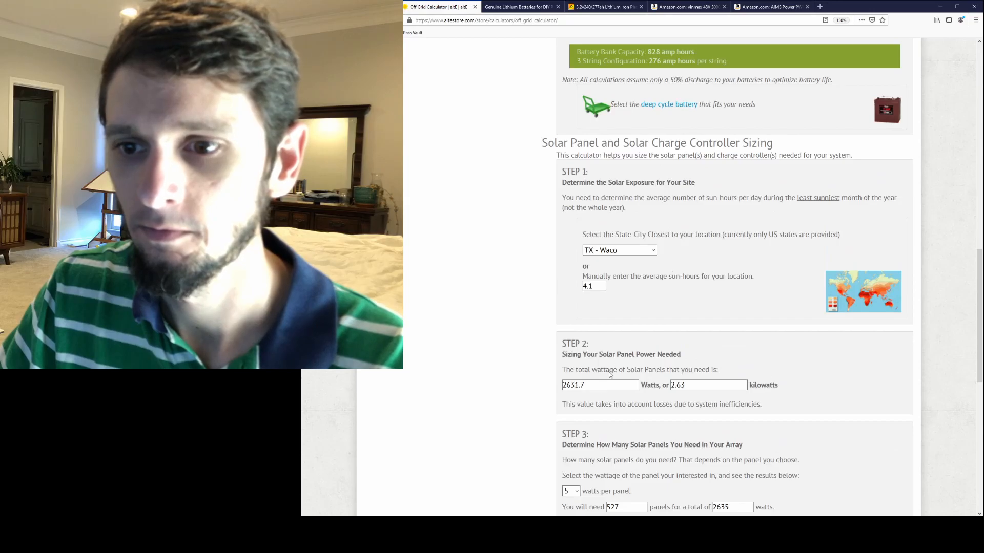
mouse_move(600, 132)
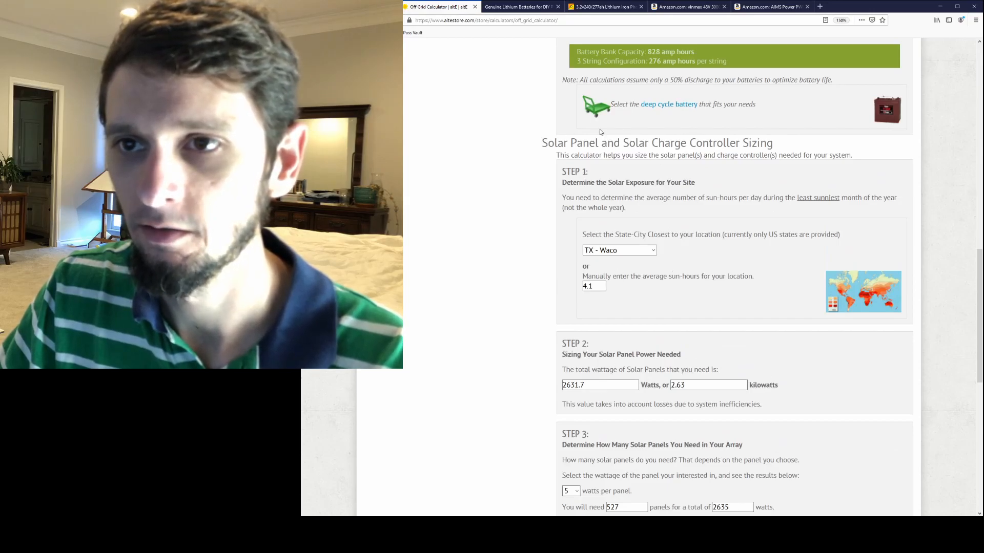
scroll(down, 3)
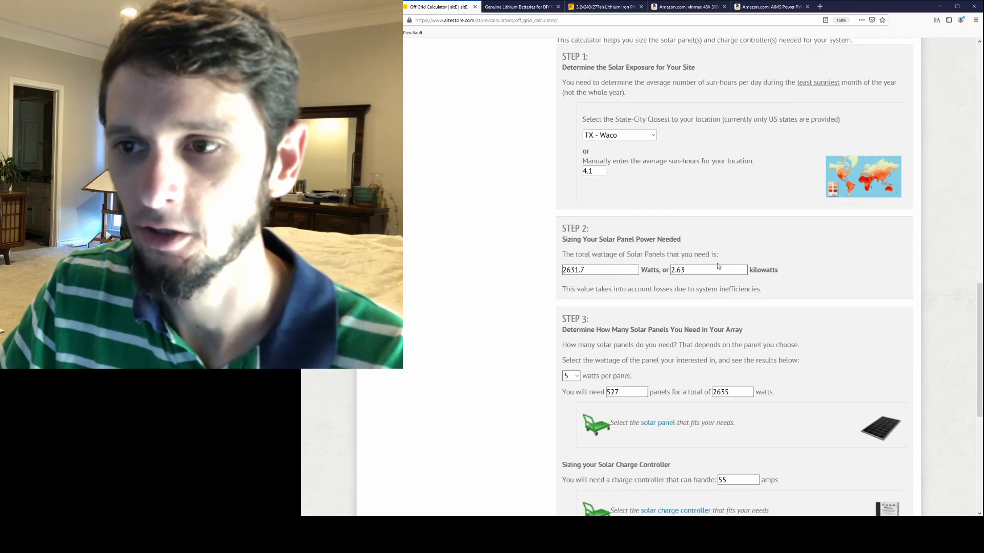
scroll(up, 3)
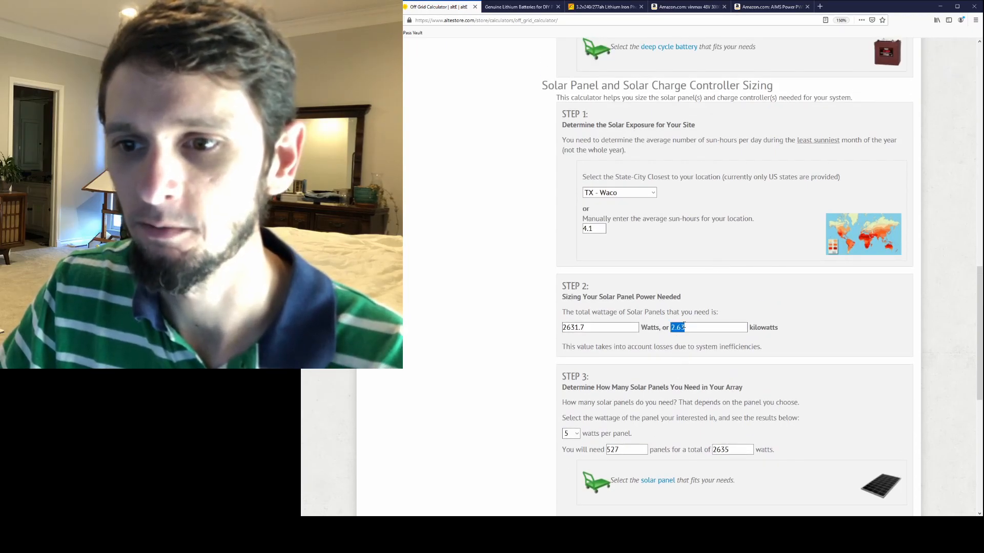
scroll(up, 3)
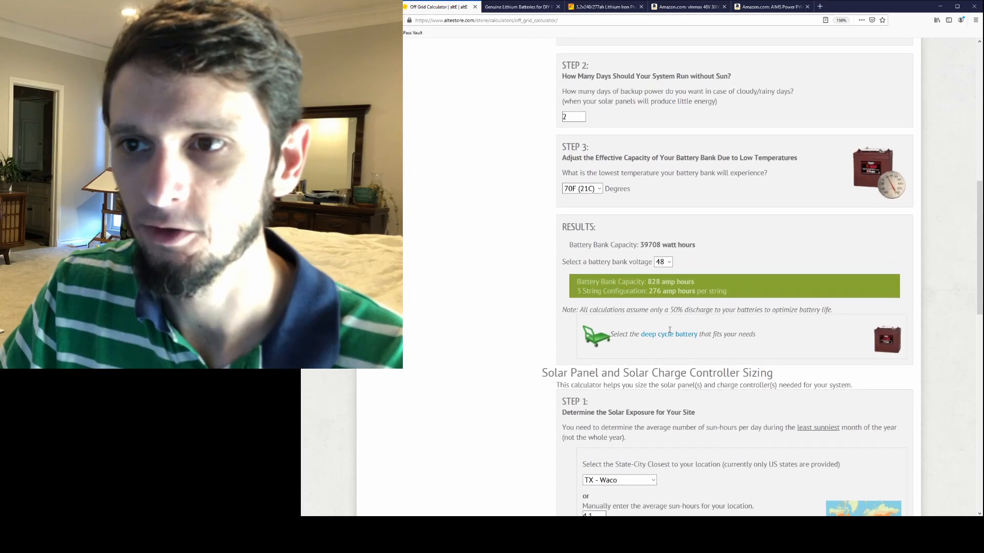
scroll(up, 3)
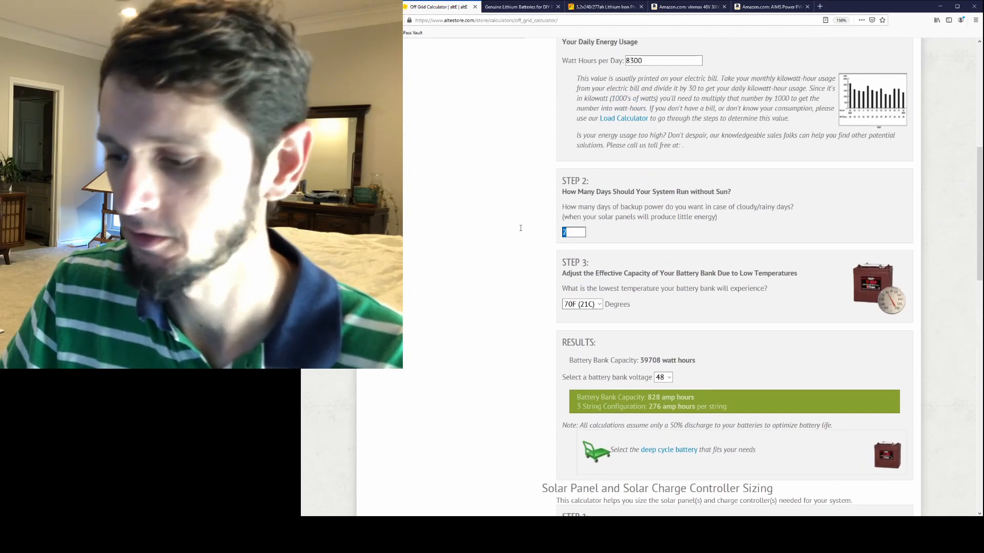
text(1)
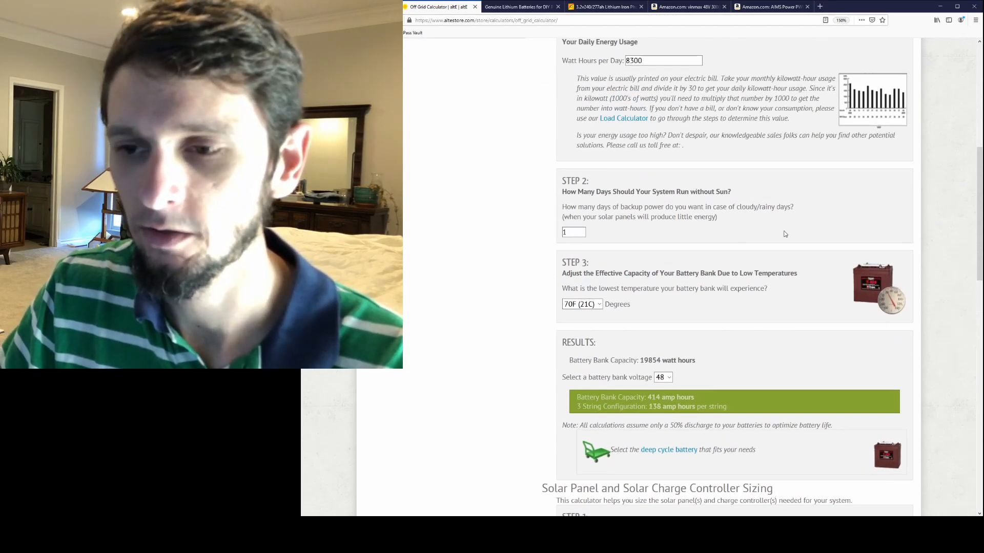
scroll(down, 3)
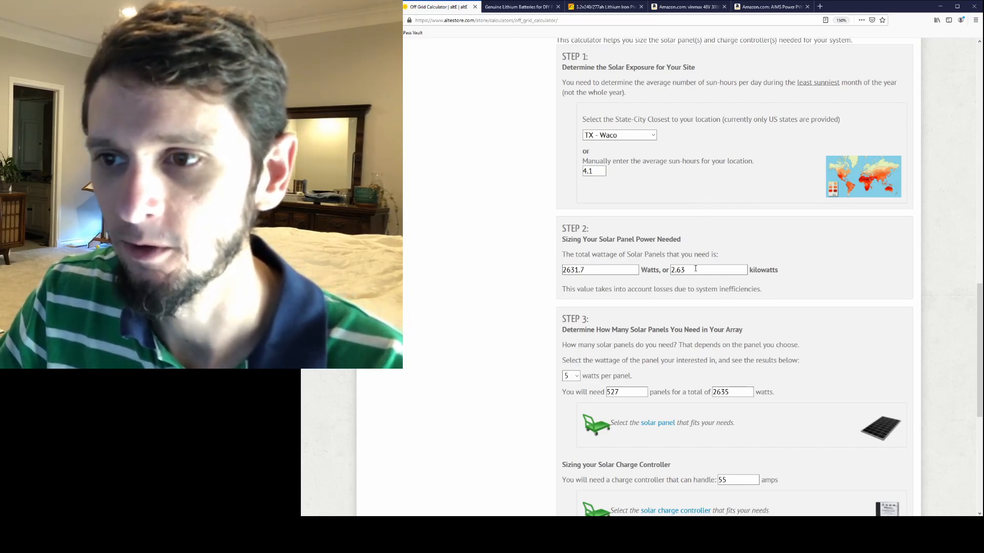
Choose 395 W panels for the 2.63 kW array: 7 panels, 2765 W, 58 A controller
double_click(677, 270)
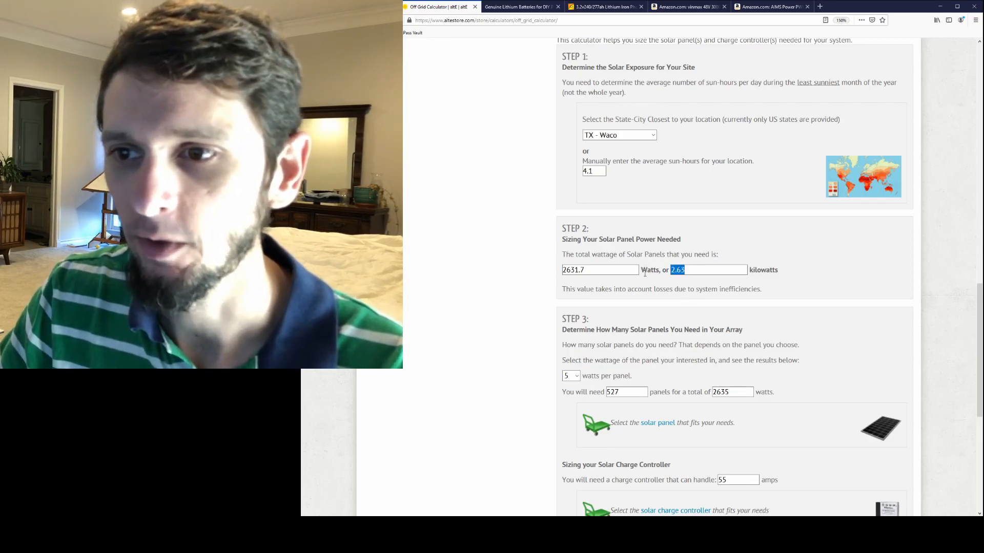
scroll(down, 3)
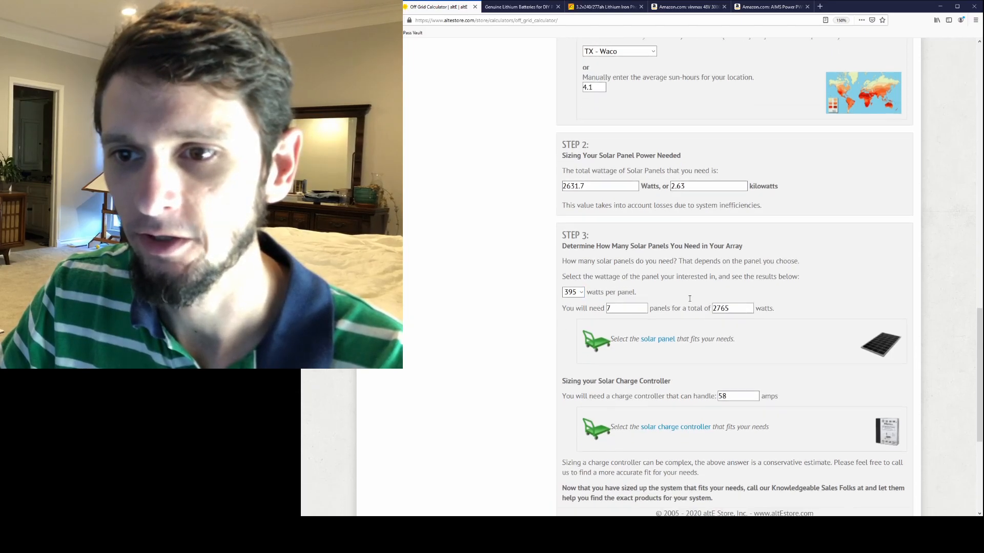
scroll(down, 3)
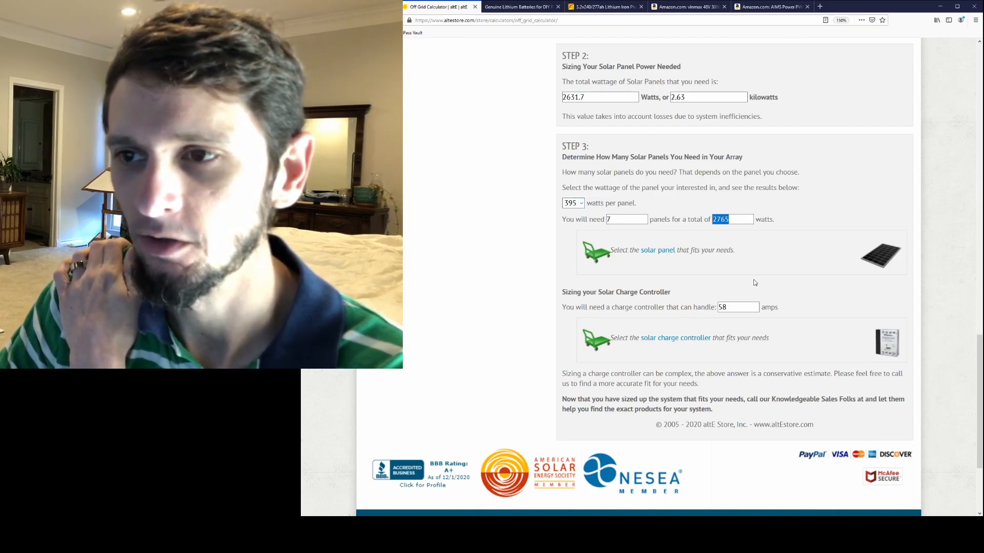
mouse_move(755, 261)
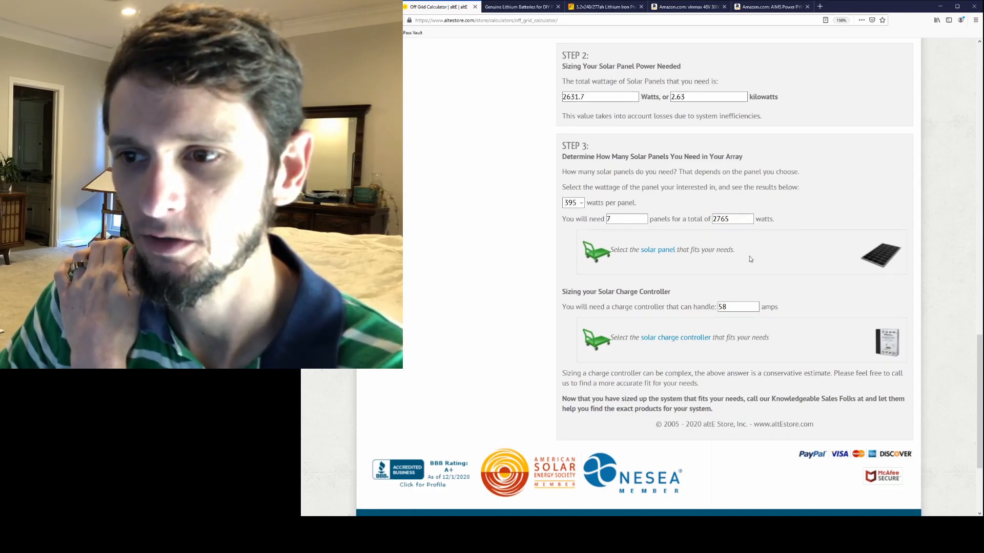
scroll(down, 3)
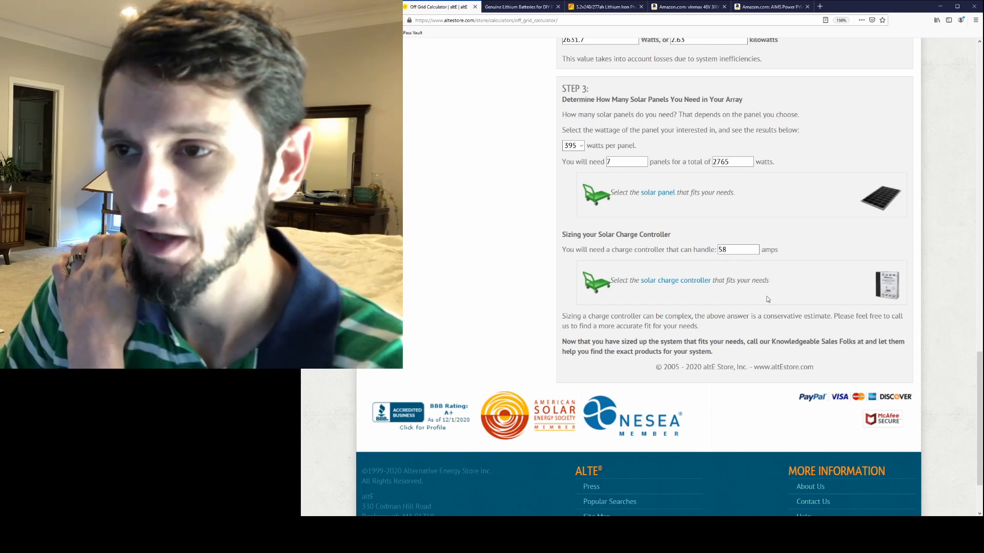
scroll(up, 3)
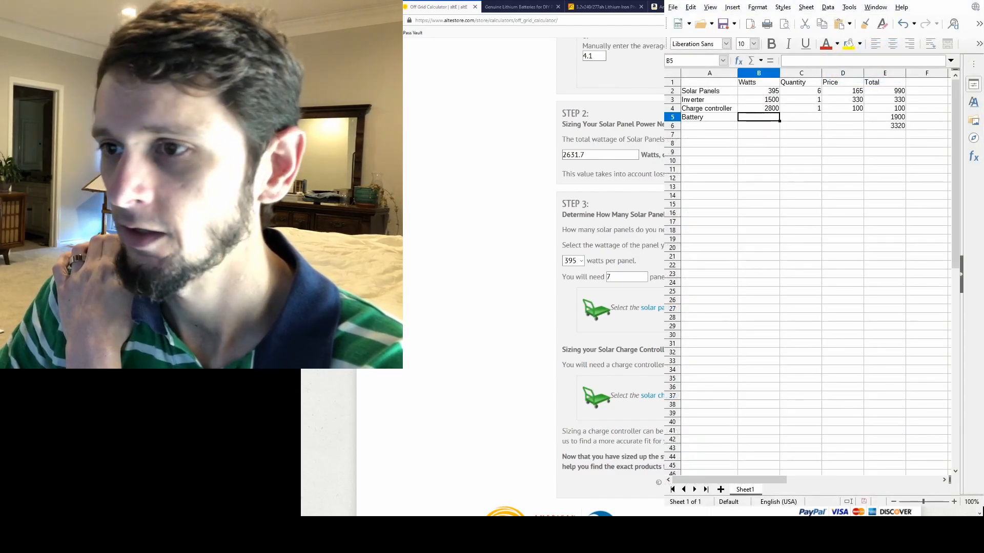
Set the solar panel quantity to 7 in the Calc cost sheet, totalling 3485
click(758, 90)
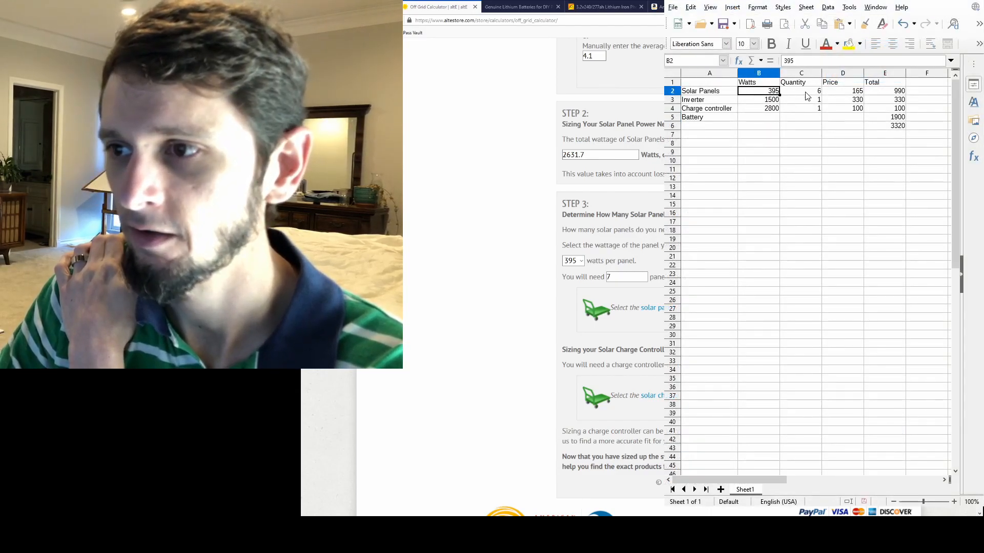
click(802, 100)
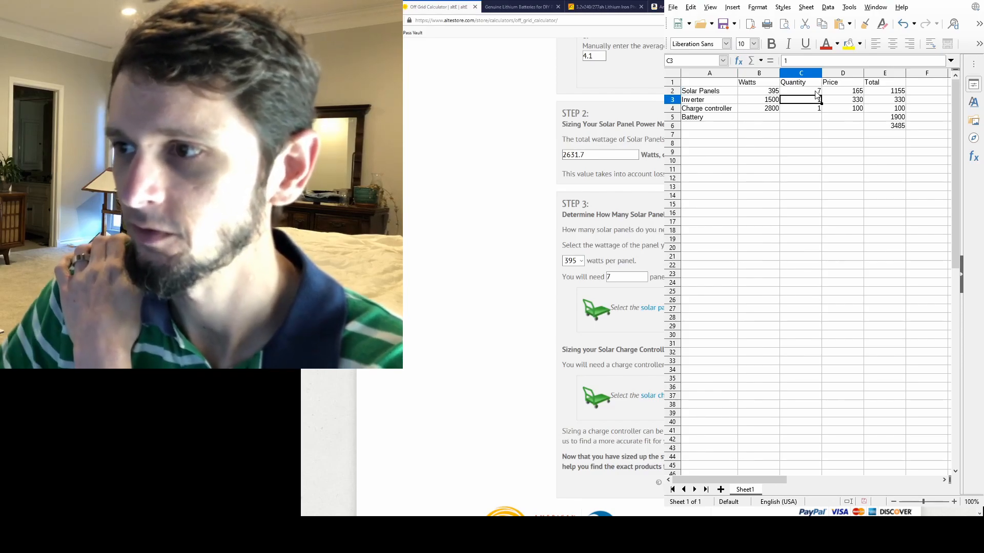
click(710, 99)
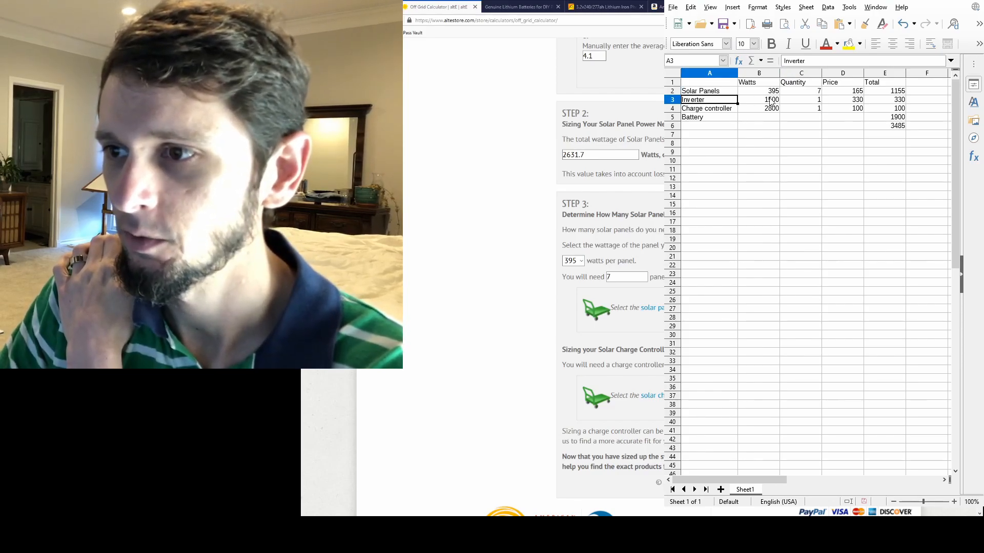
click(758, 99)
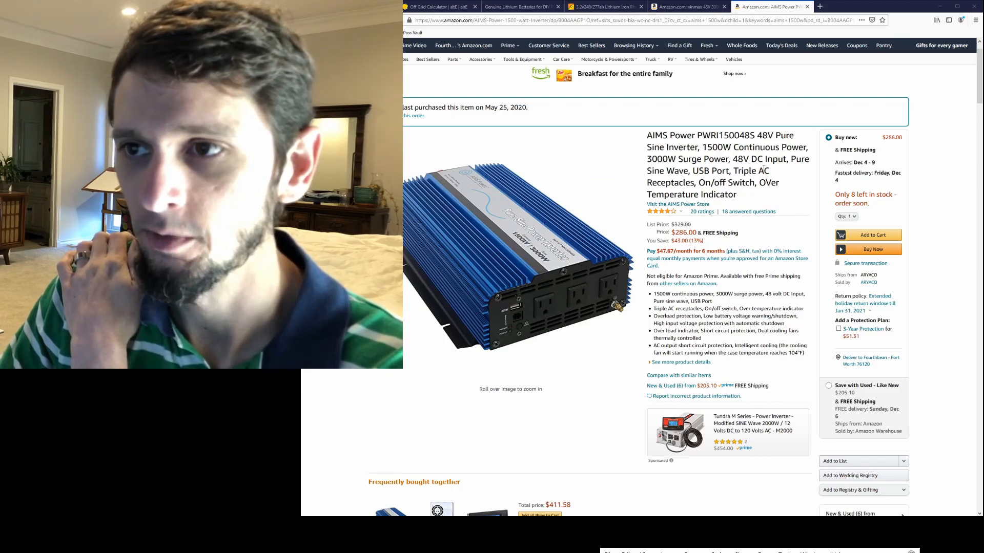
View the AIMS Power PWRI150048S 1500 W inverter listing on Amazon
double_click(711, 147)
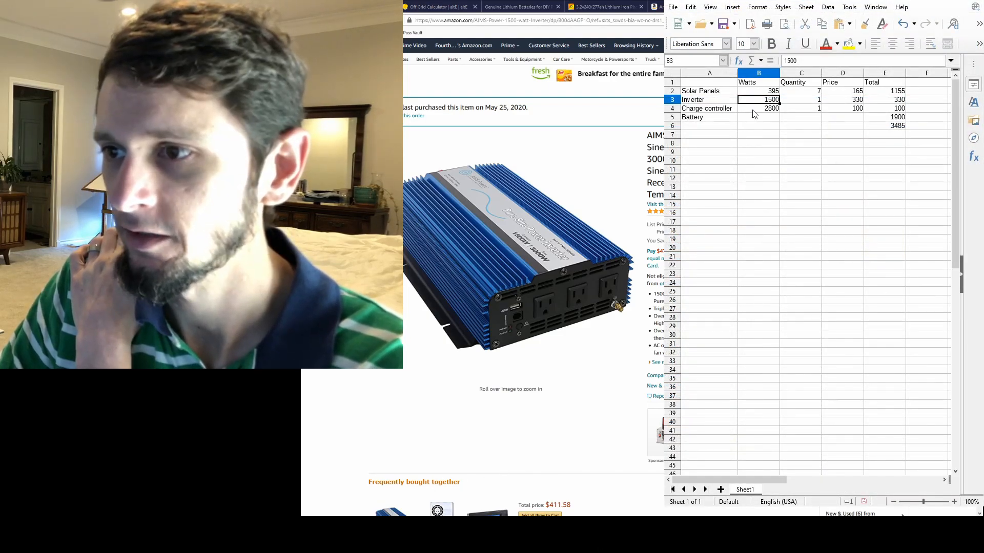
Change the solar panel quantity to 8, making panel cost 1320 and the total 3650
click(759, 134)
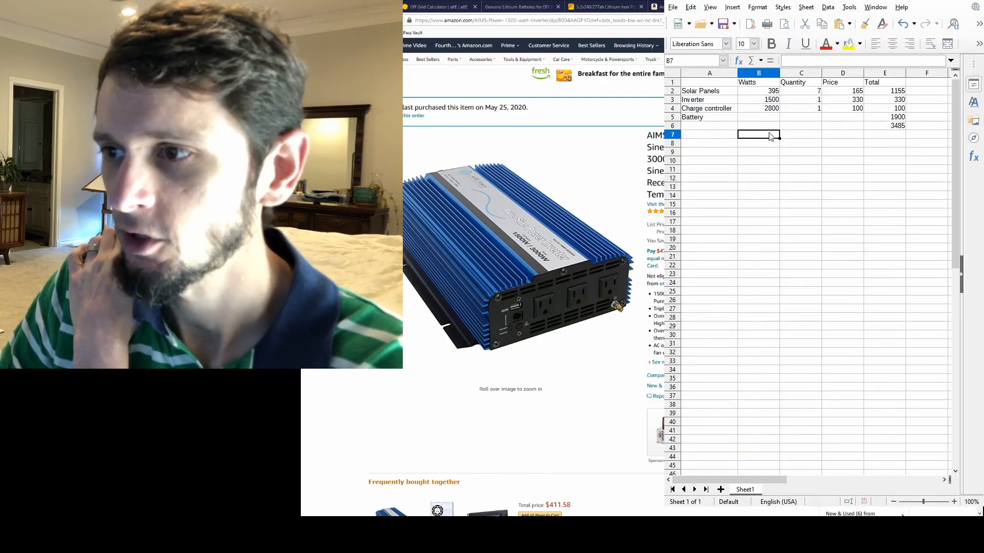
click(842, 108)
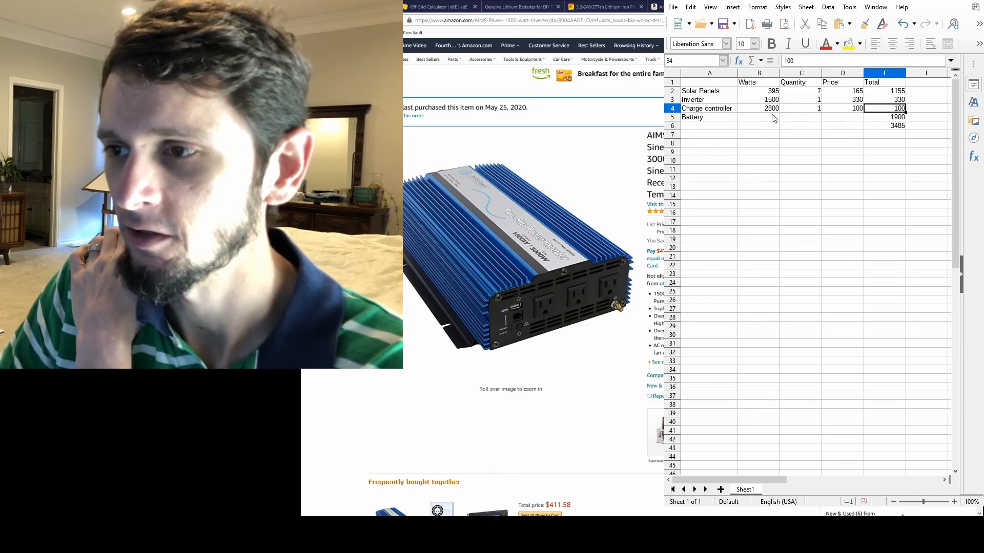
click(802, 91)
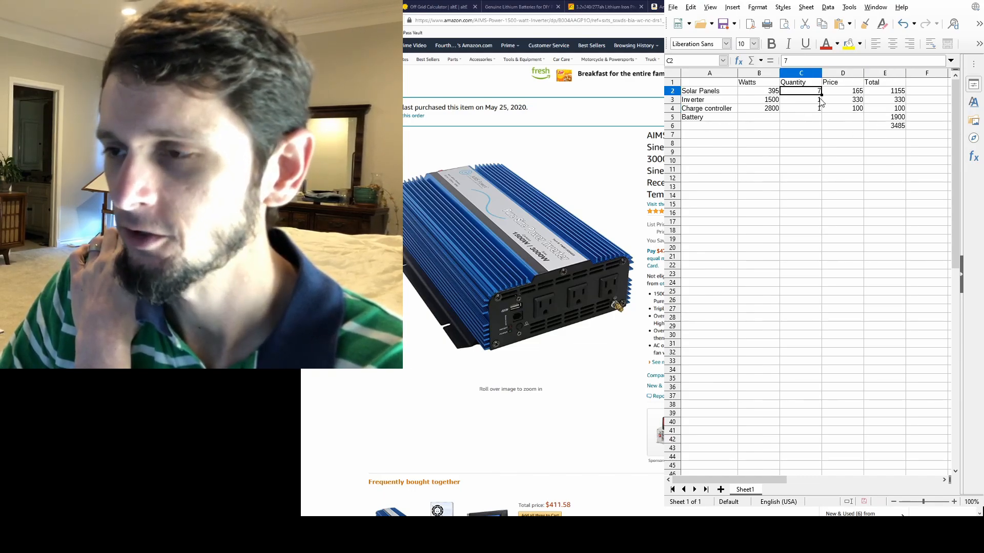
mouse_move(821, 143)
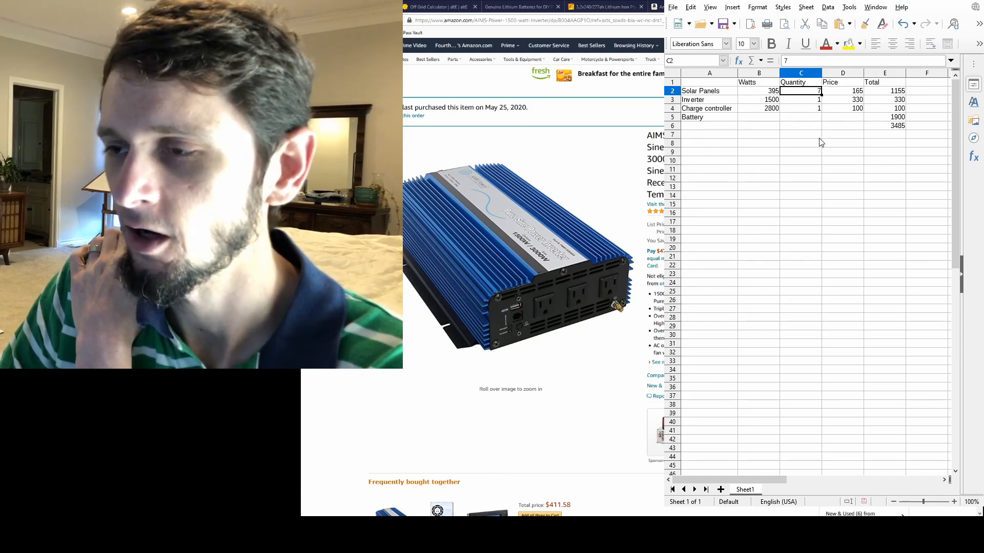
text(8)
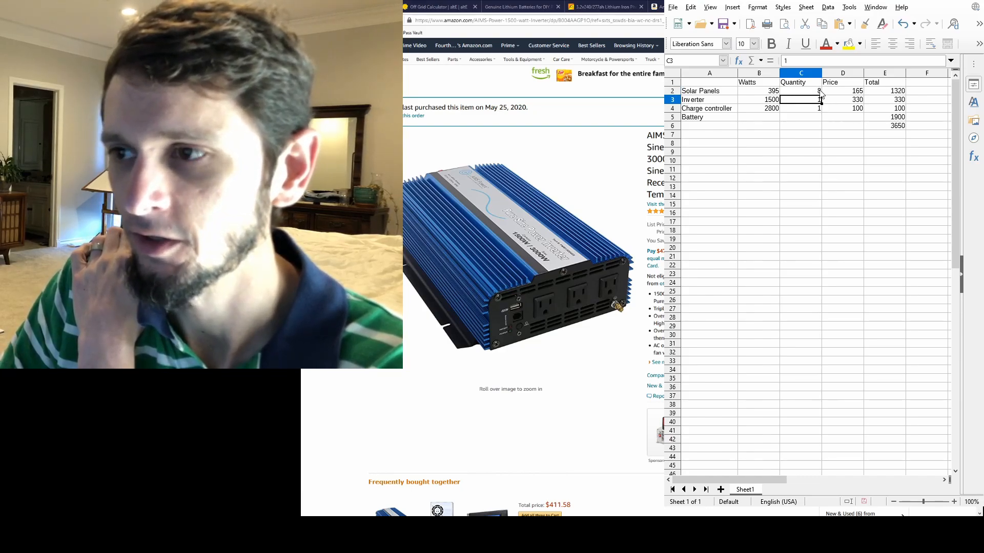
click(801, 92)
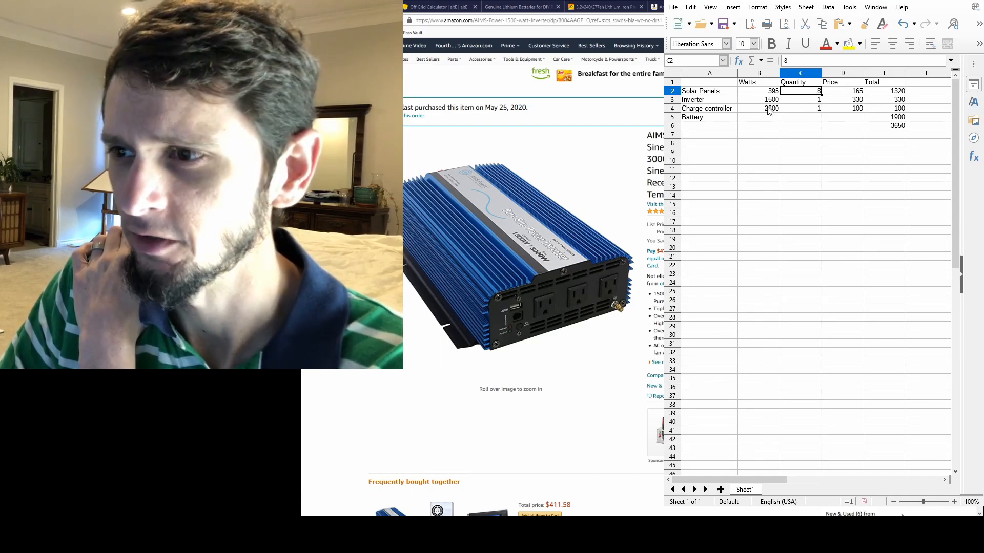
click(843, 108)
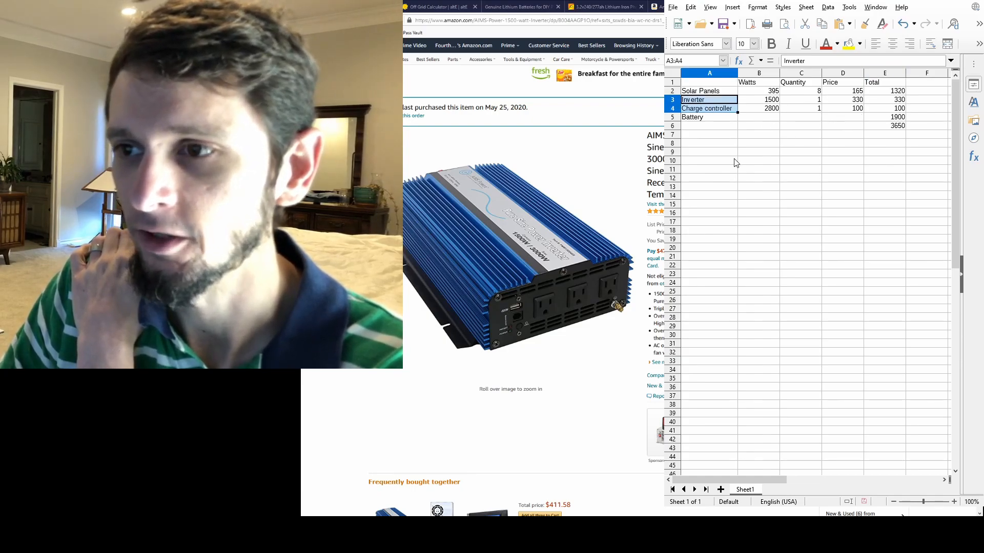
click(709, 117)
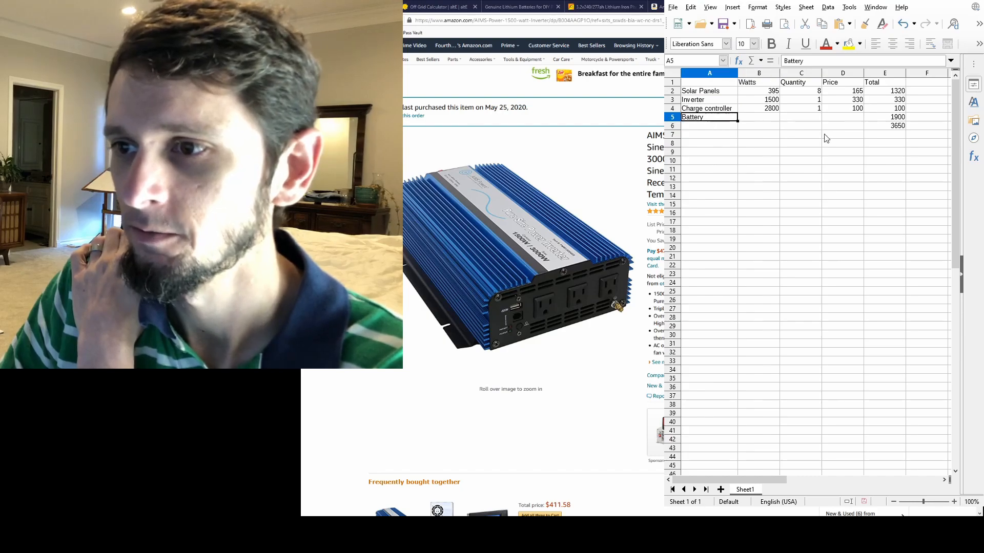
mouse_move(774, 83)
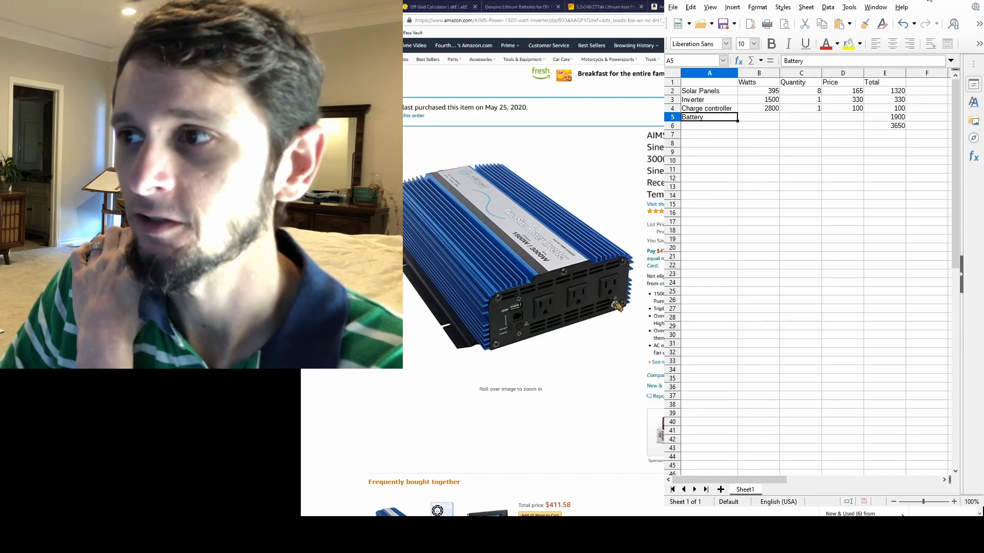
Check Alibaba's 3.2 V 240 Ah cells at $75–85 and compute 768 × 16 = 12,288
click(602, 7)
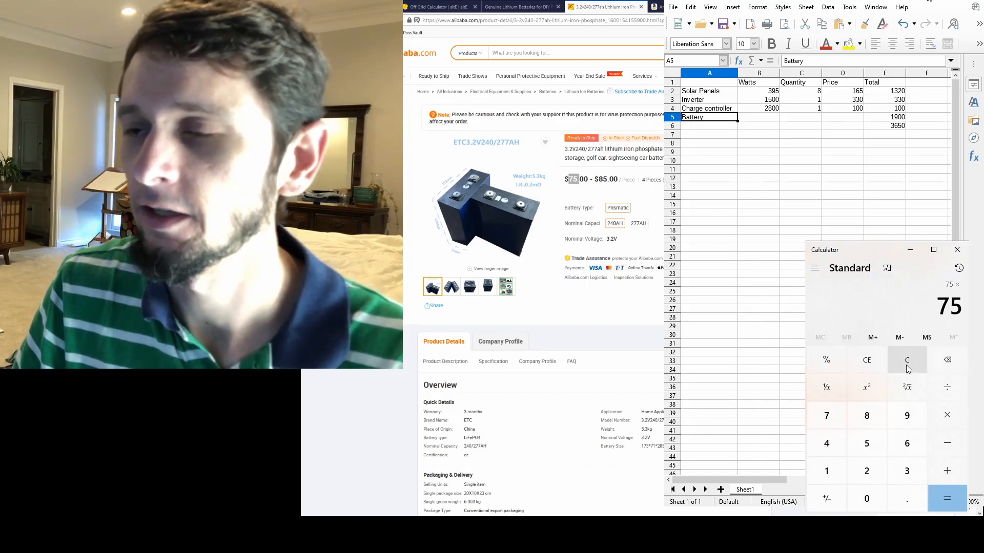
click(947, 498)
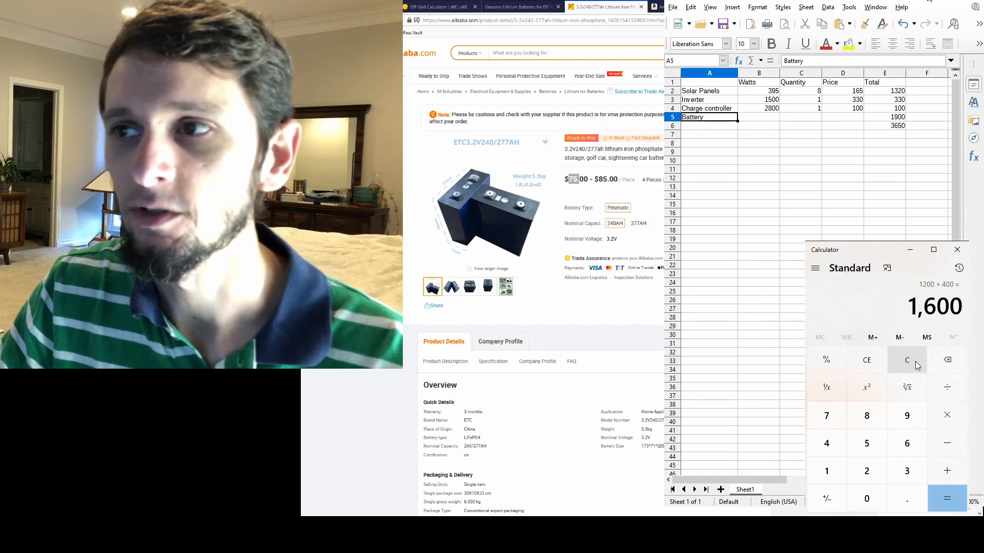
click(906, 360)
text(3.2)
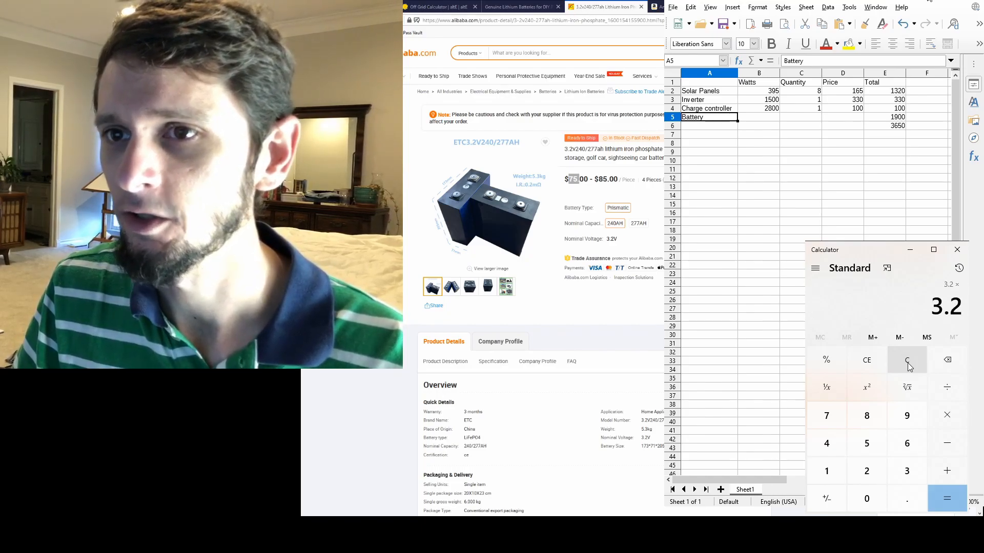
click(947, 497)
text(16)
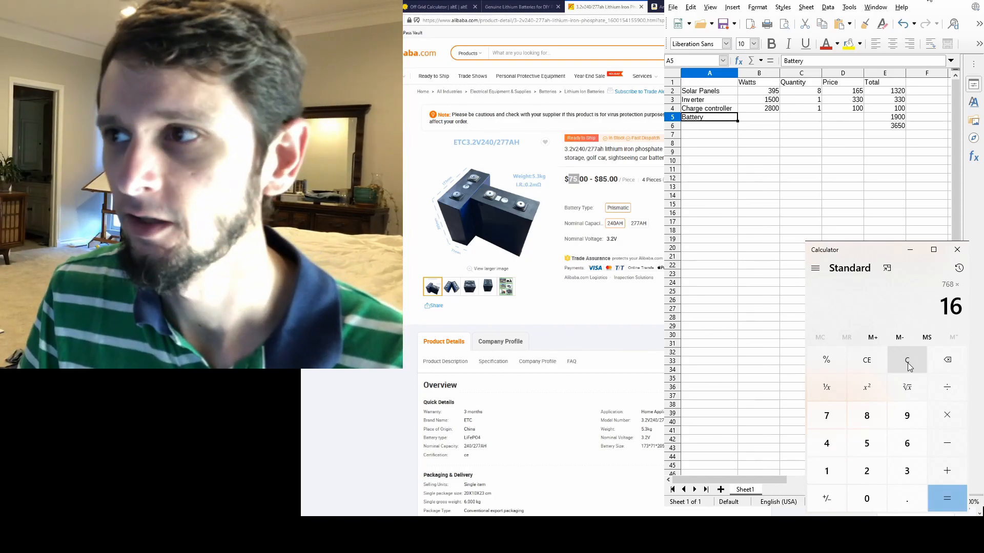
click(947, 498)
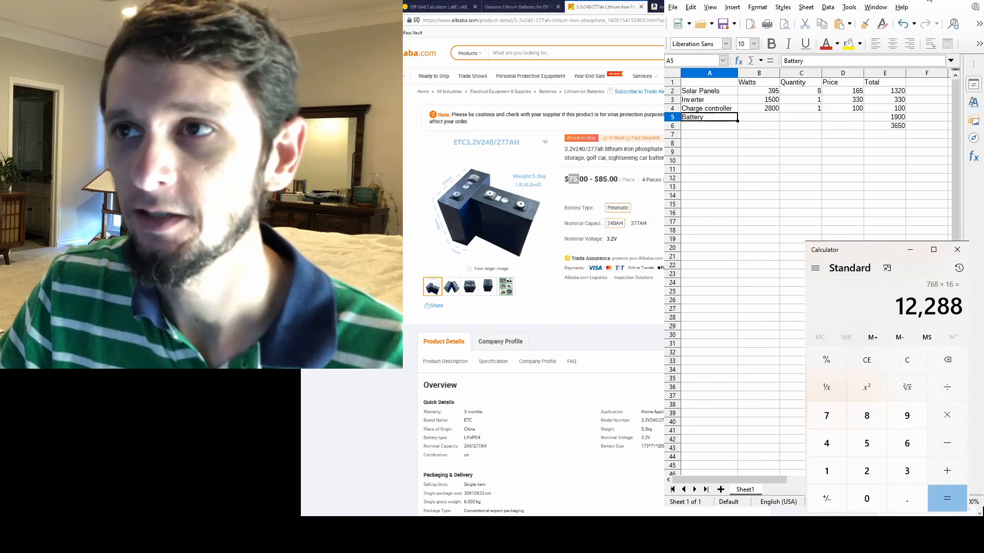
click(433, 7)
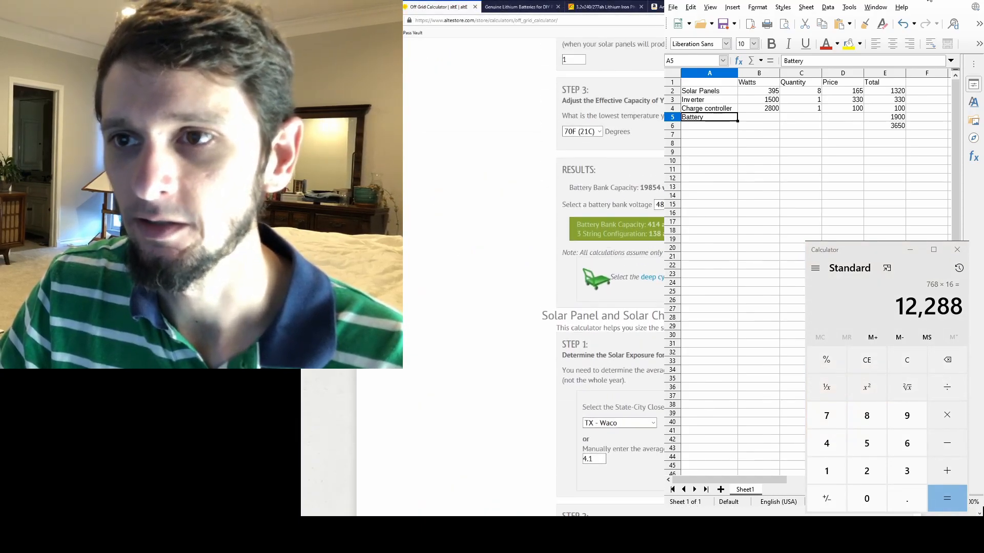
Note the 19854 Wh battery bank capacity, then return to the Alibaba cell listing
double_click(650, 187)
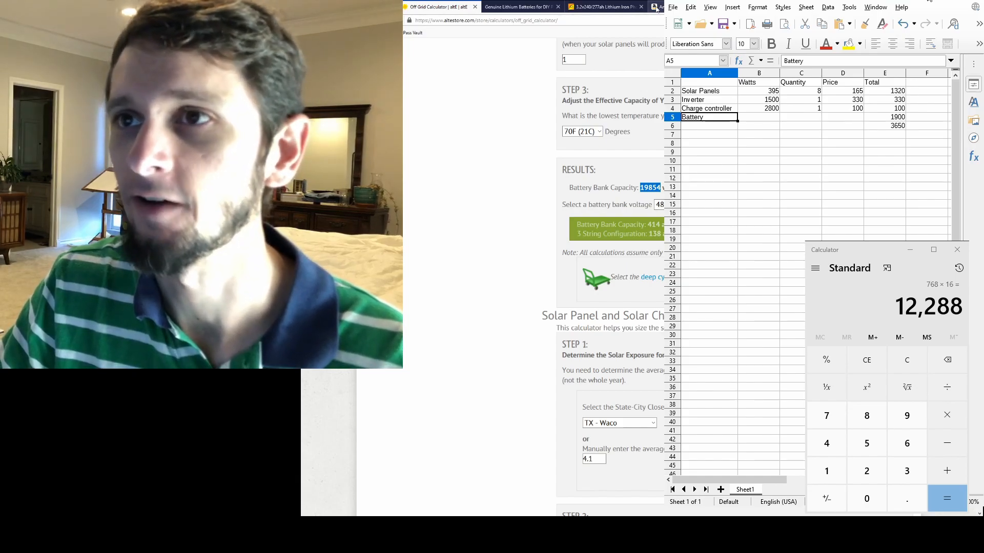
click(515, 7)
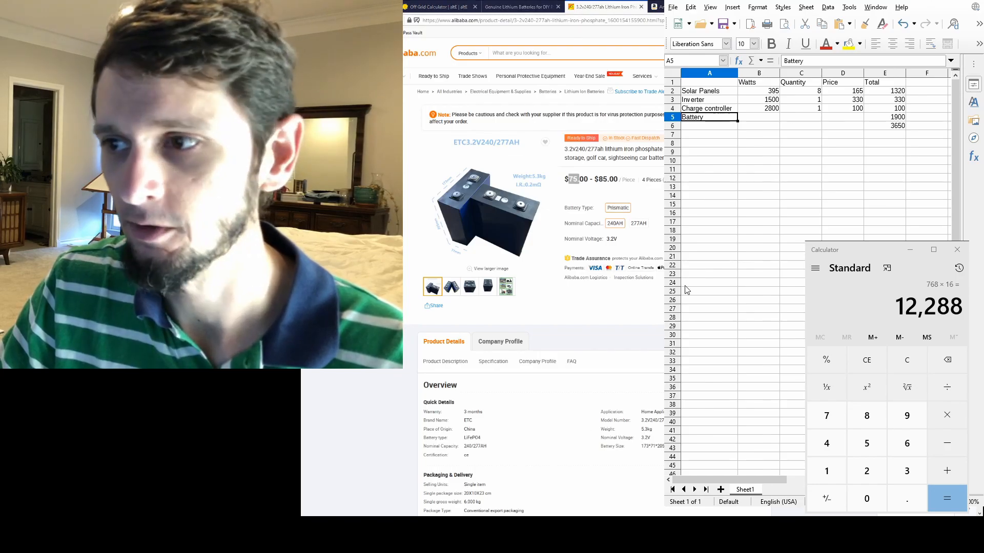
Check the 1900 Battery cost against a side estimate of 75 × 16 + 400 + 100 = 1,700
click(885, 117)
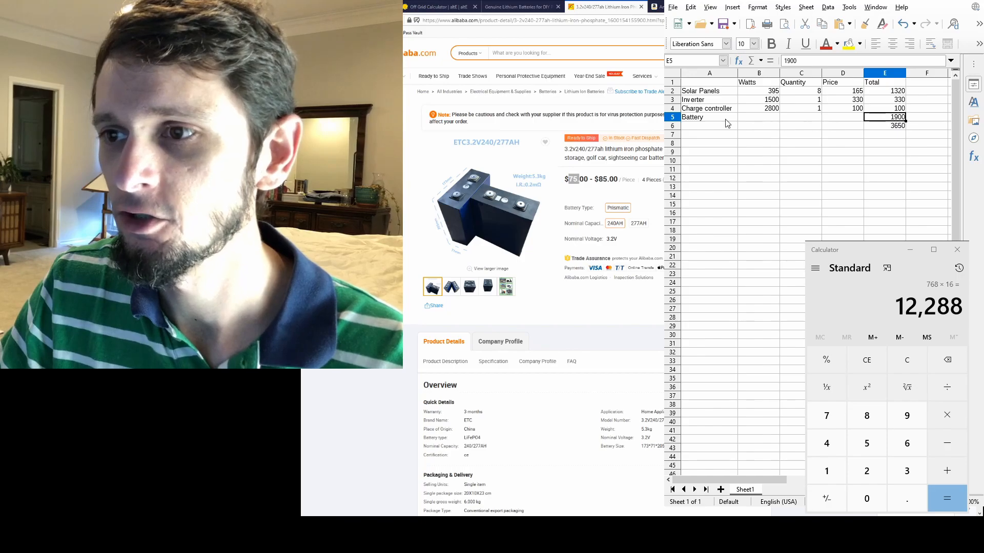
mouse_move(705, 124)
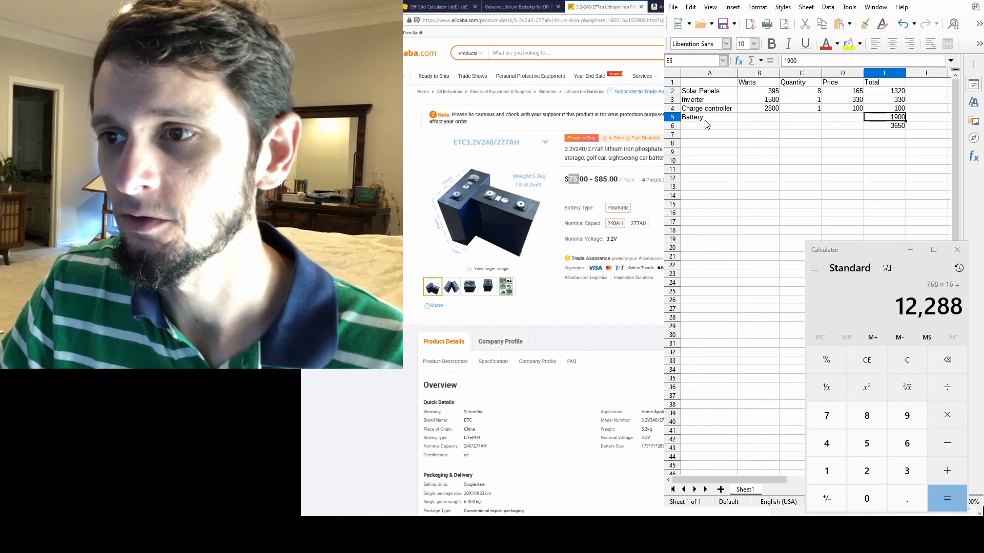
click(906, 359)
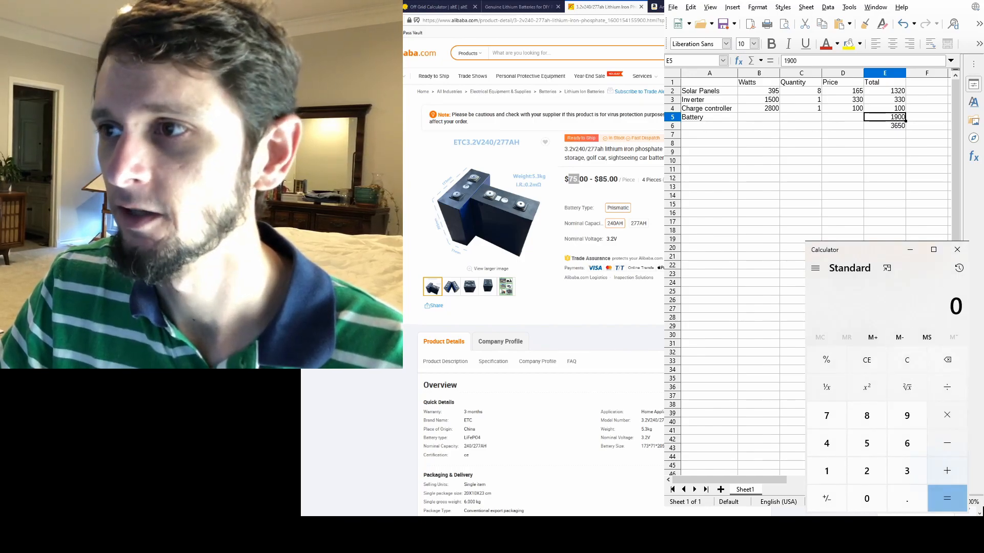
mouse_move(885, 252)
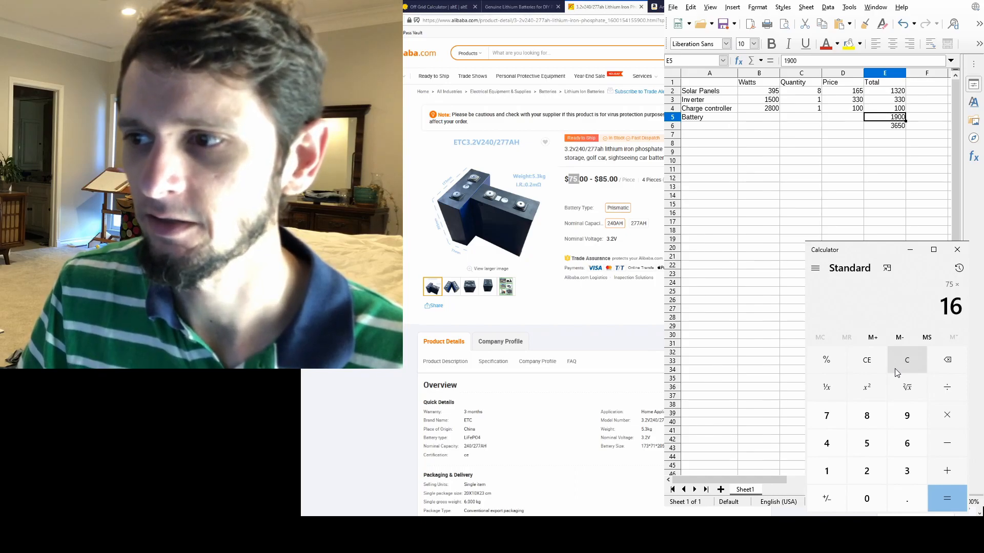
click(947, 498)
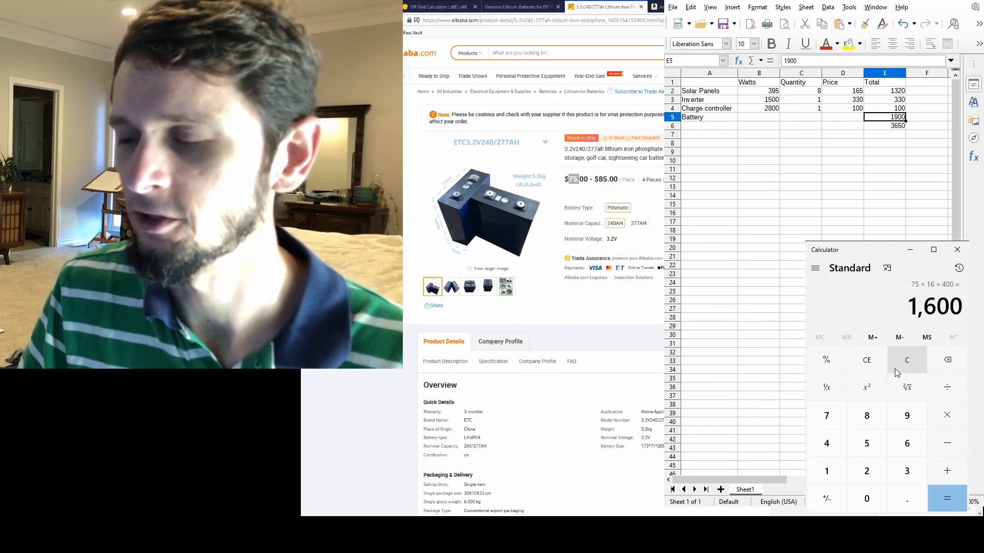
click(866, 498)
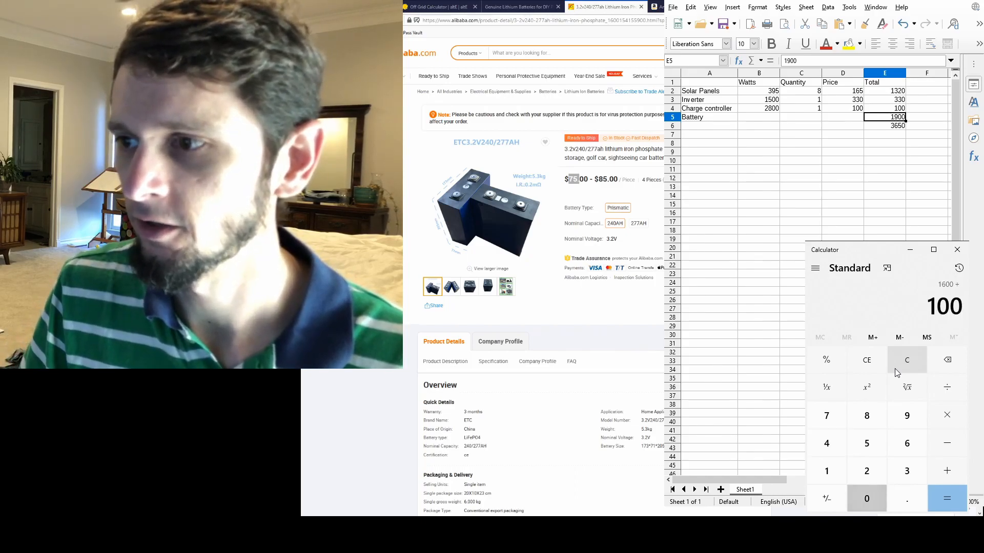
click(946, 498)
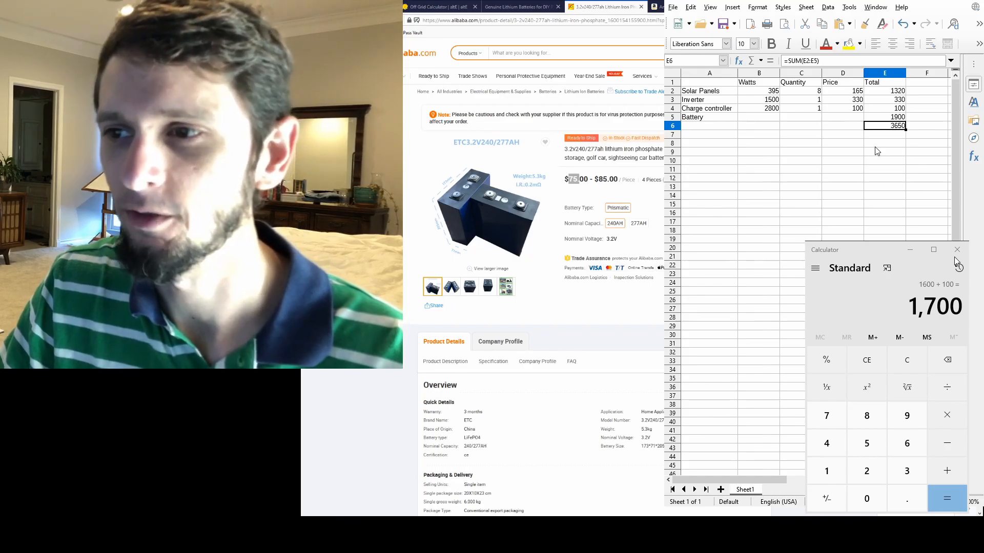
Inspect the =SUM(E2:E5) formula behind the 3650 total and select cells E4:E6
click(885, 134)
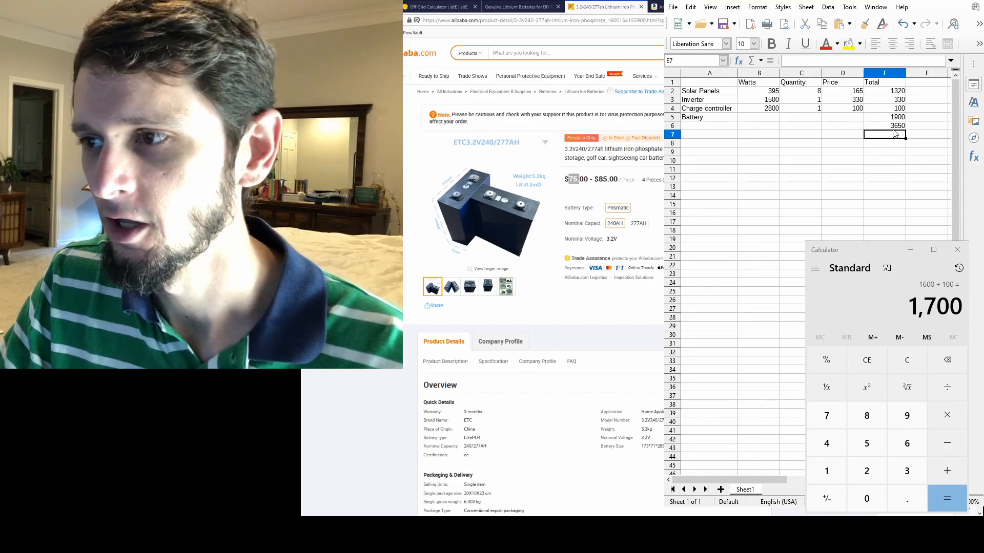
click(885, 125)
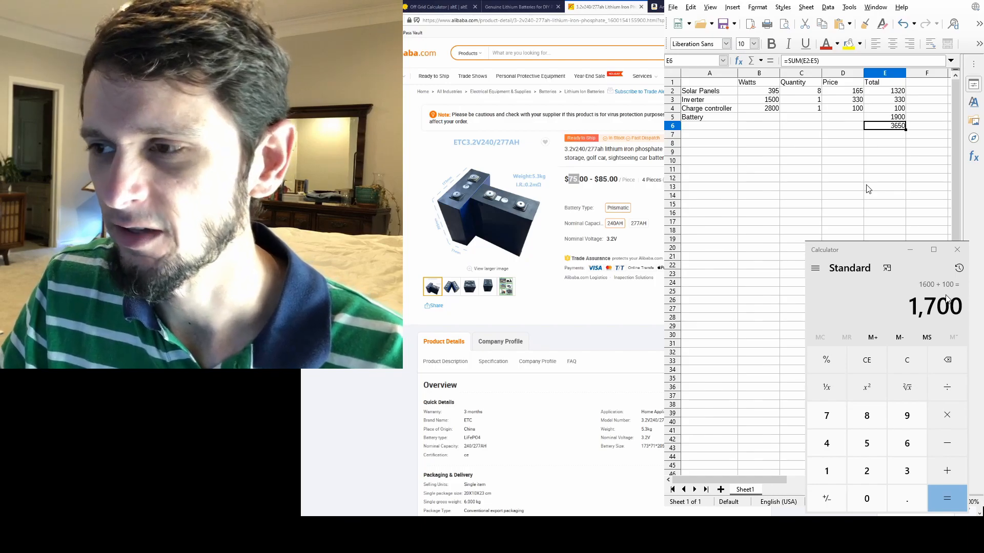
mouse_move(891, 171)
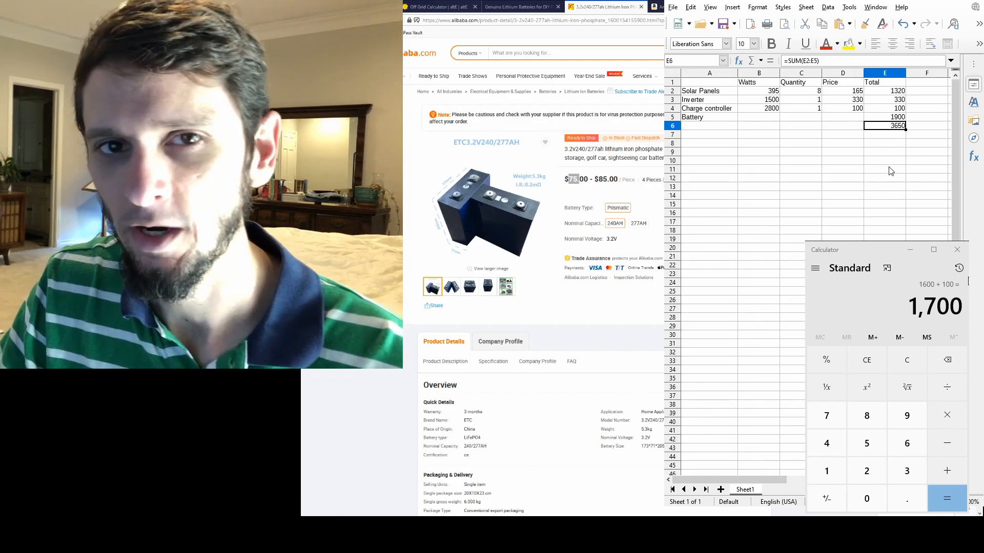
mouse_move(895, 166)
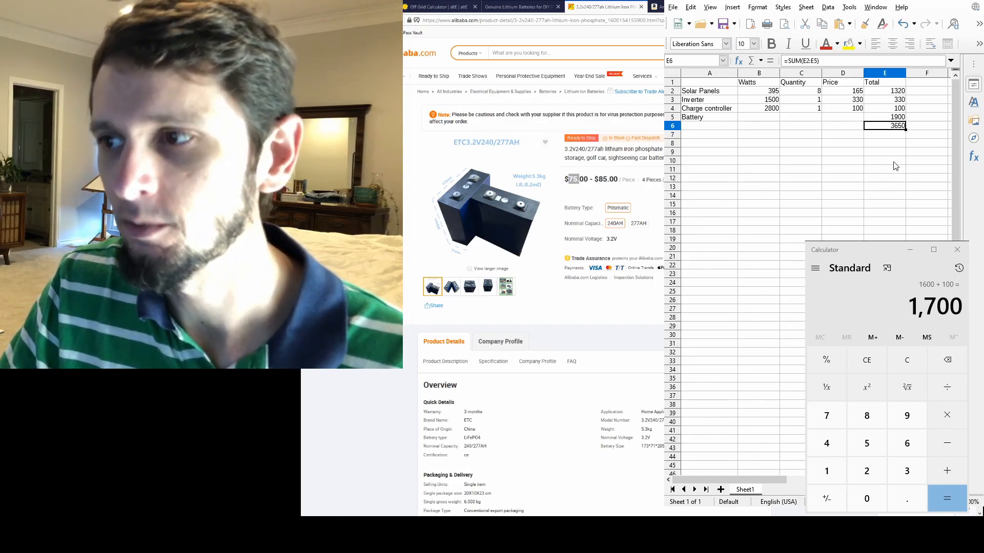
click(884, 133)
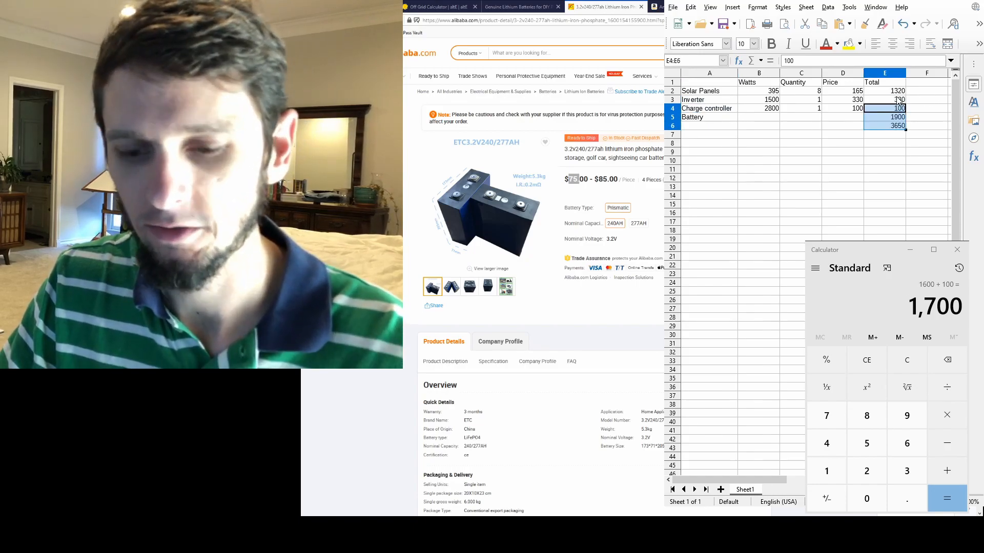
click(884, 161)
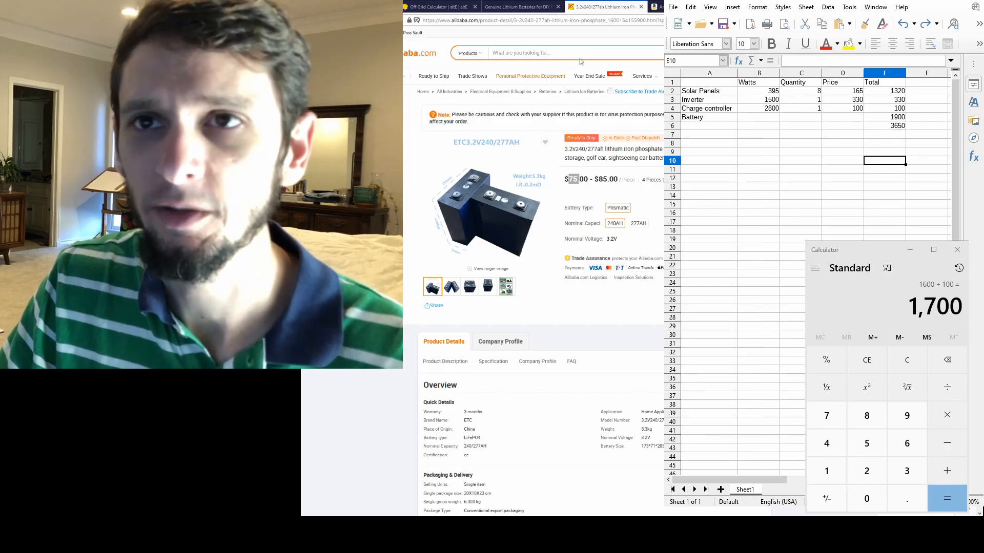
Compare the $815.99 vinmax 48V 3000W split-phase inverter with the AIMS Power 1500W listing
click(596, 6)
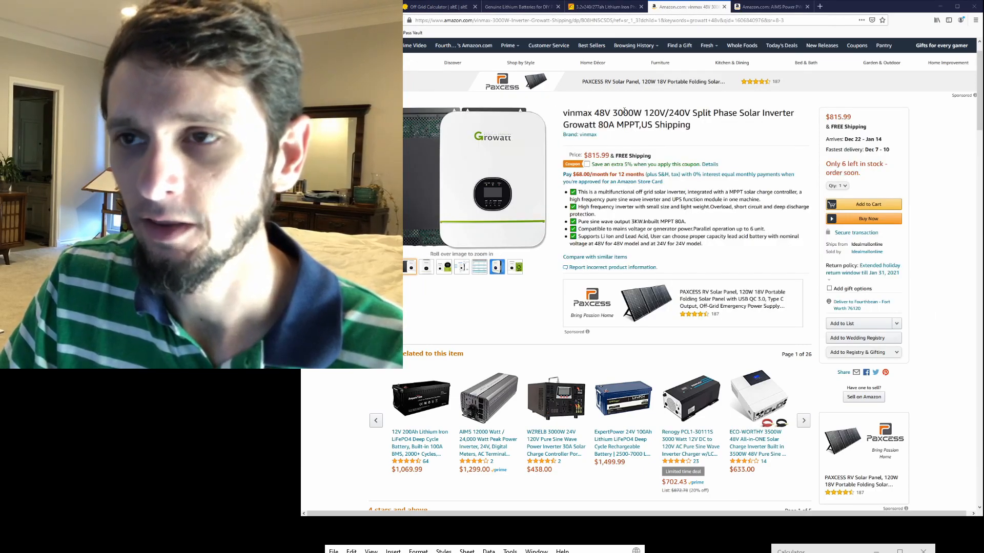
double_click(714, 112)
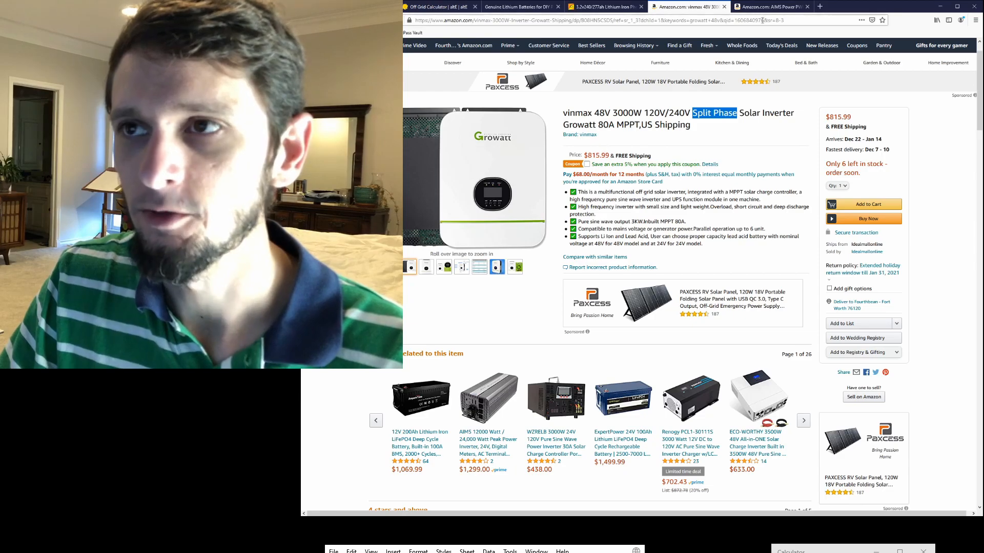
click(771, 7)
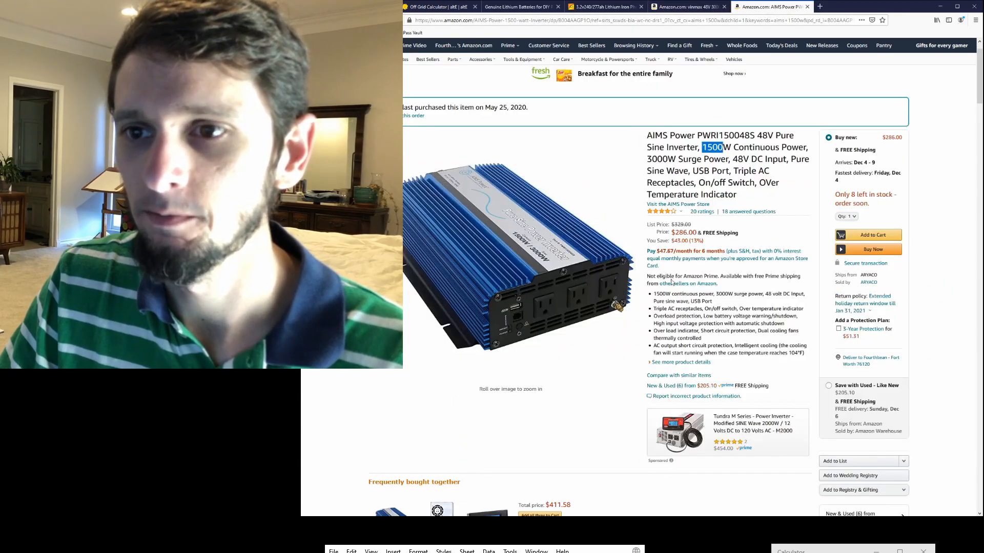
click(687, 7)
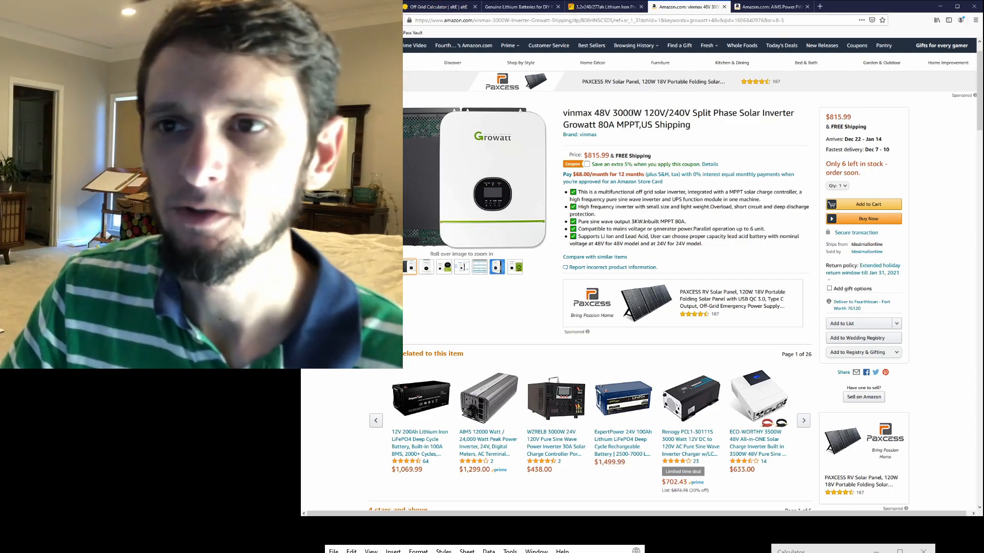
double_click(628, 113)
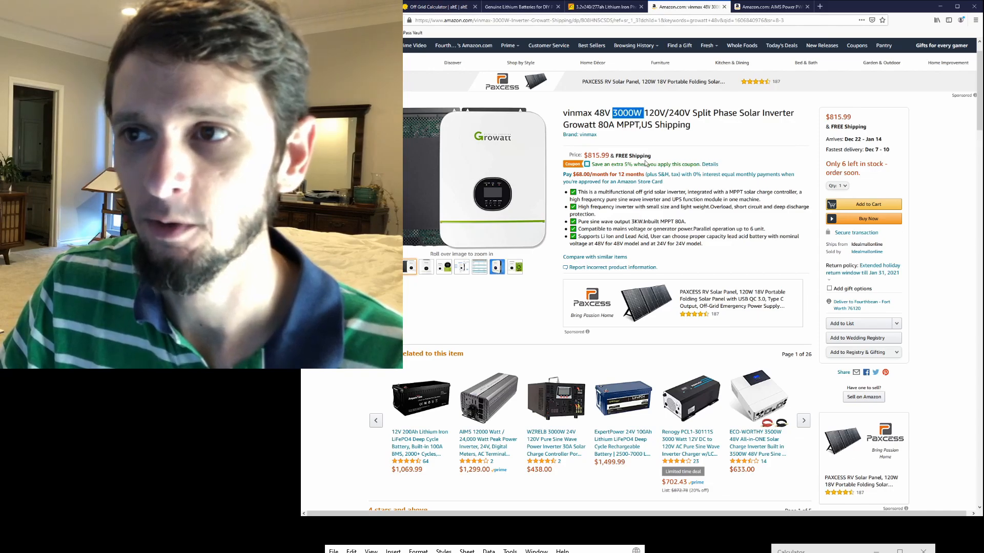
double_click(604, 124)
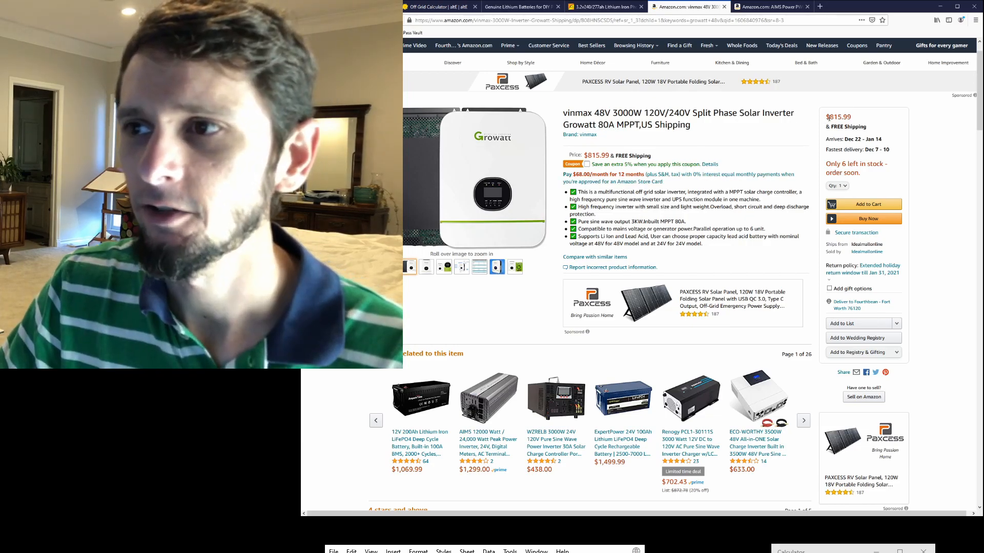
double_click(839, 117)
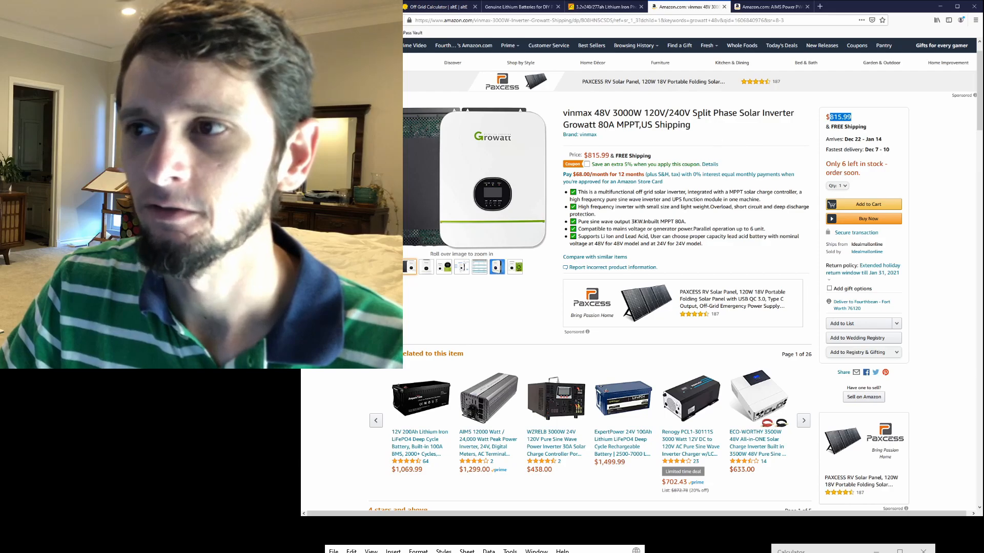
mouse_move(554, 443)
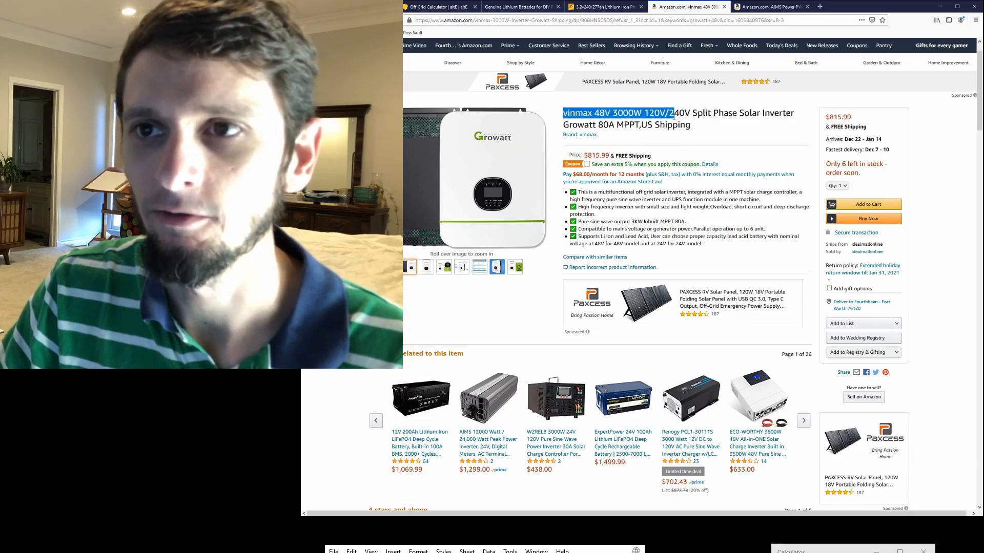
click(768, 6)
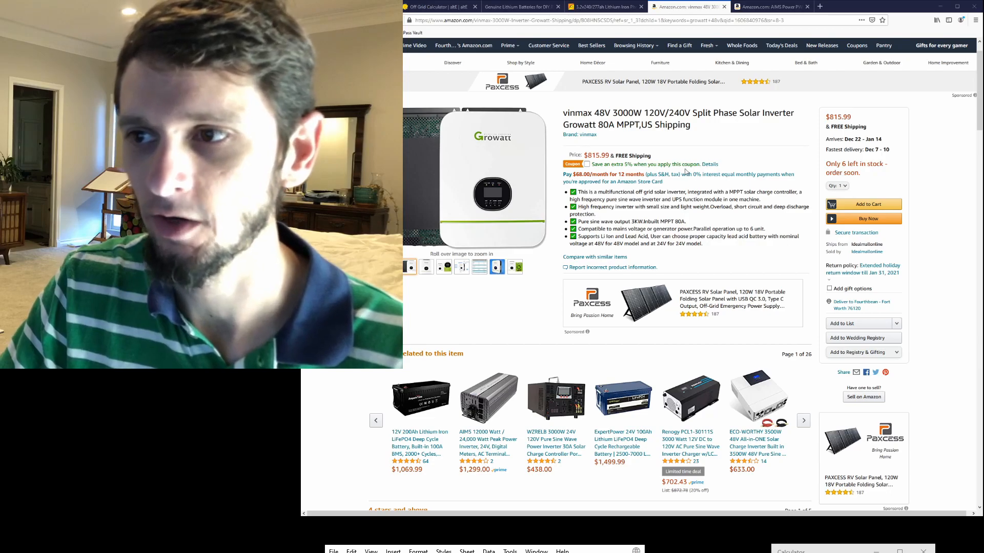
Scroll to the top of the altE calculator, showing the 8300 Wh per day entry
click(433, 7)
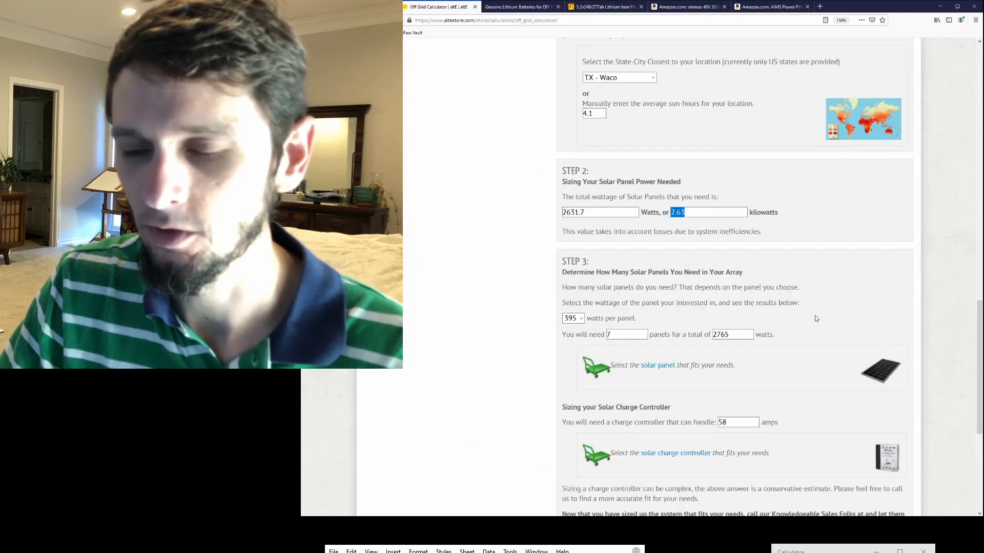
scroll(up, 3)
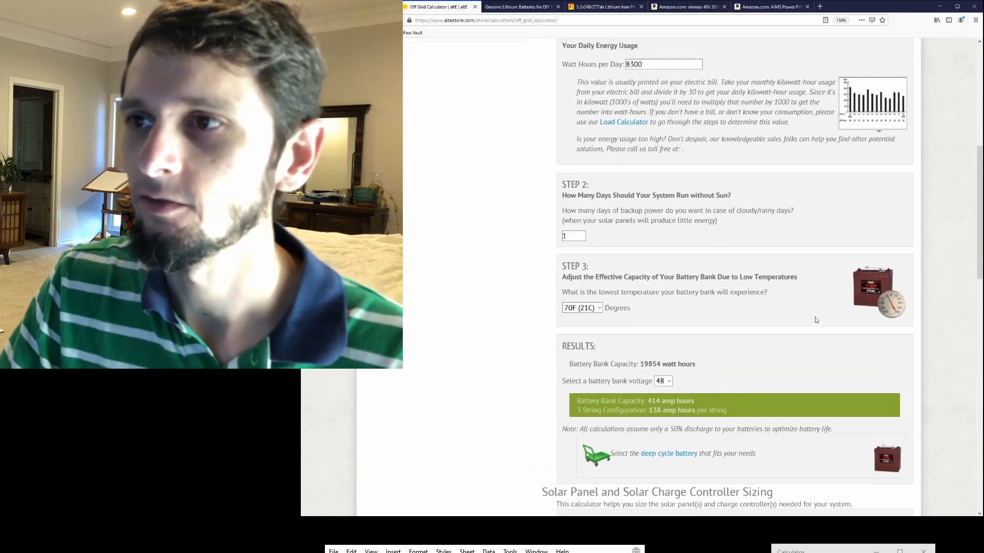
scroll(up, 3)
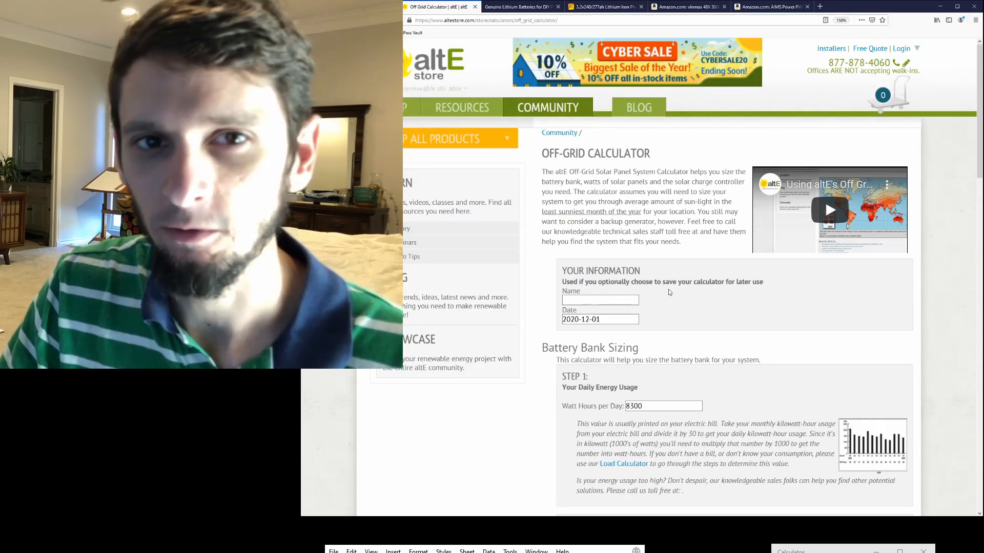
mouse_move(658, 277)
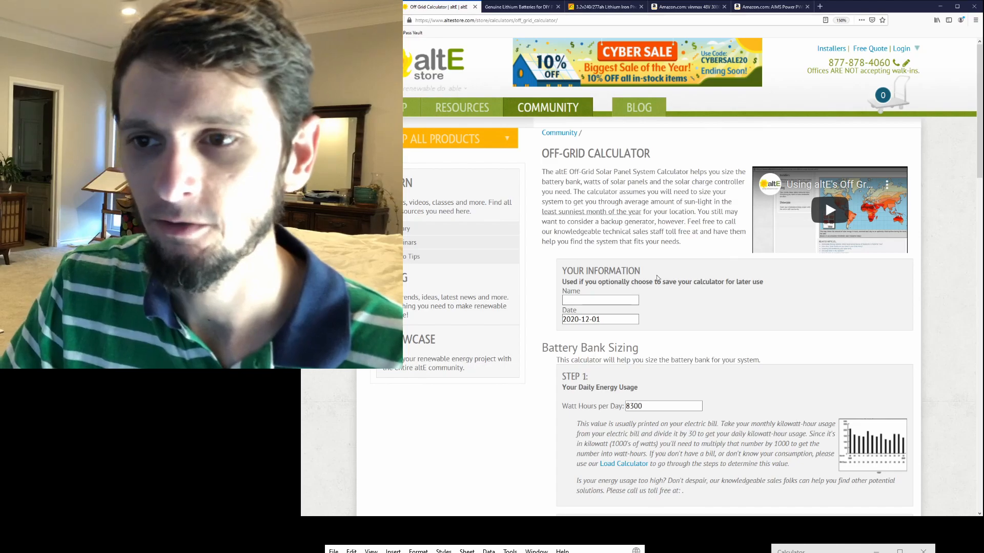